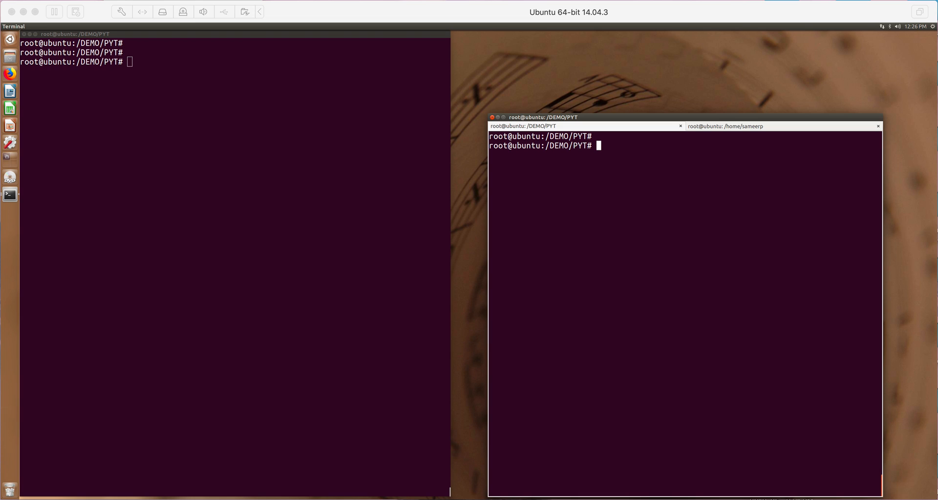
pyautogui.moveTo(467, 262)
pyautogui.write('l')
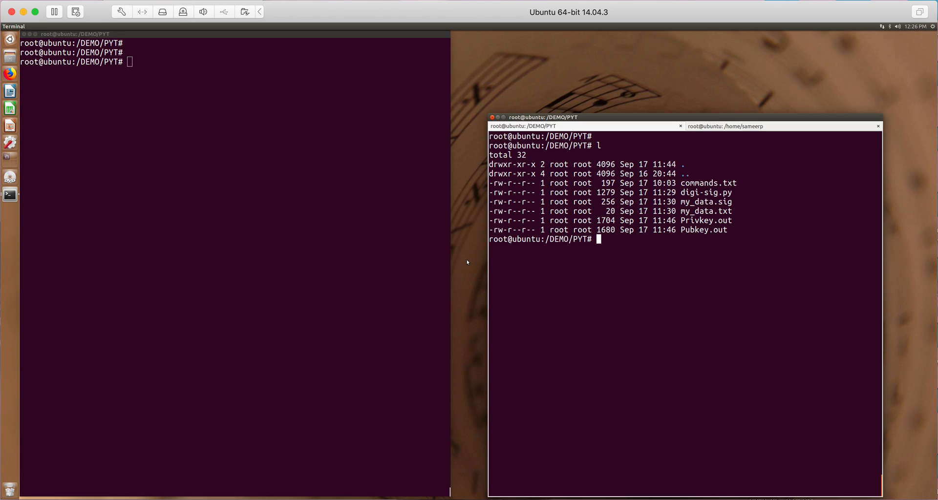
# Display commands.txt's saved openssl commands and select the key-generation command
pyautogui.write('c')
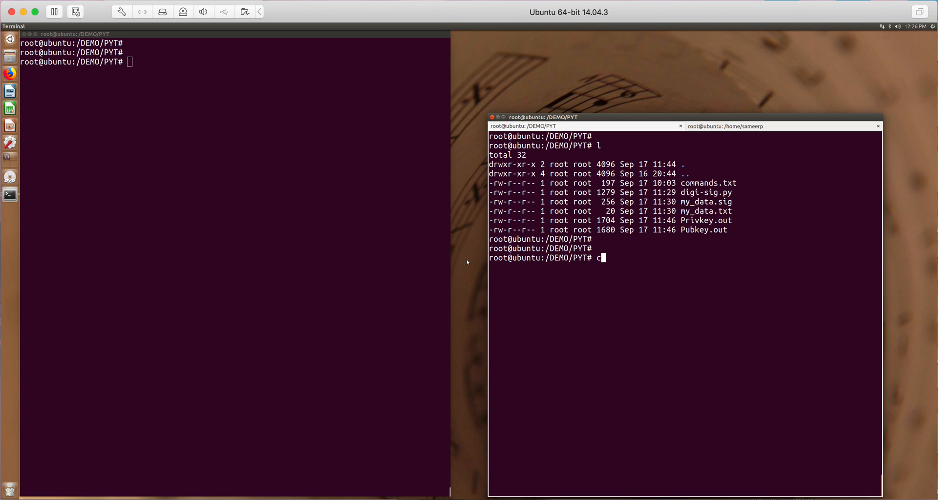
pyautogui.write('at')
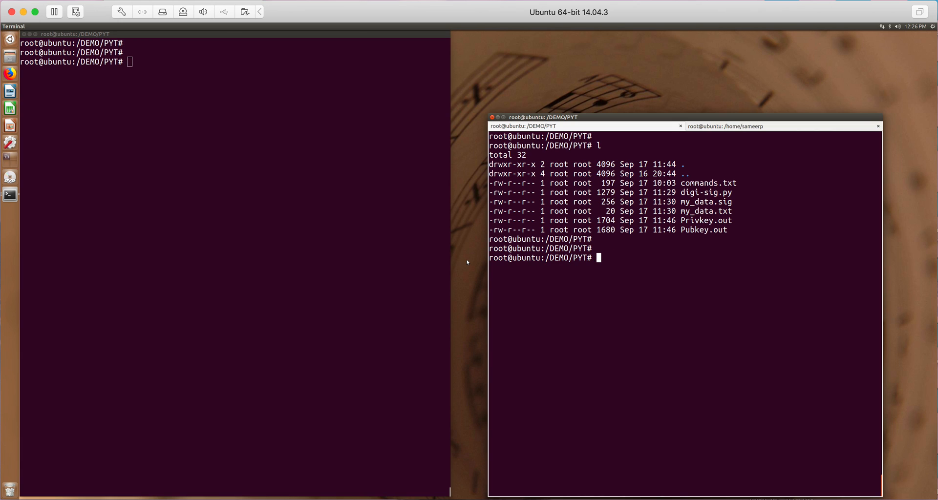
pyautogui.write('cat')
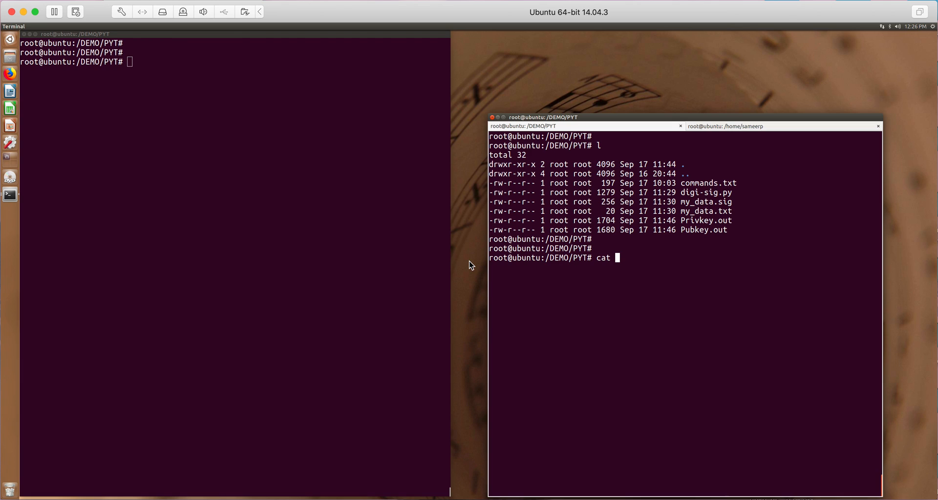
pyautogui.write('ca')
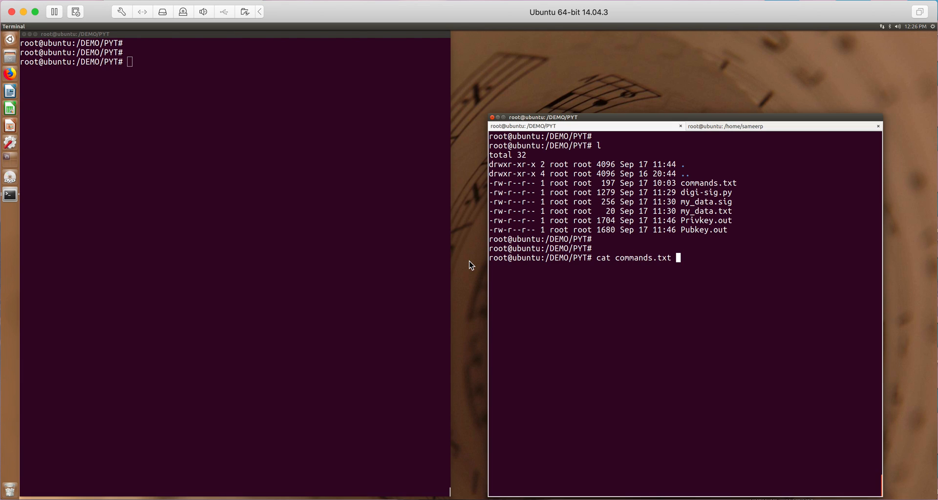
pyautogui.press('Return')
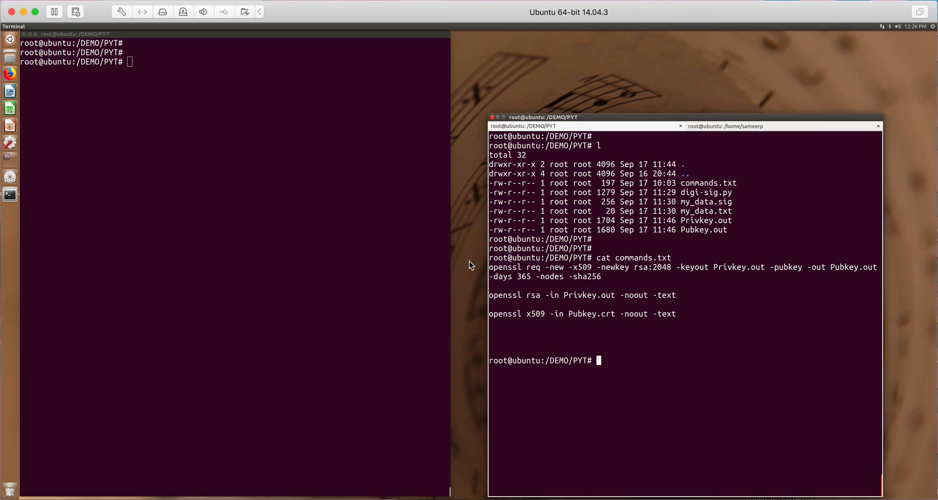
pyautogui.press('Return')
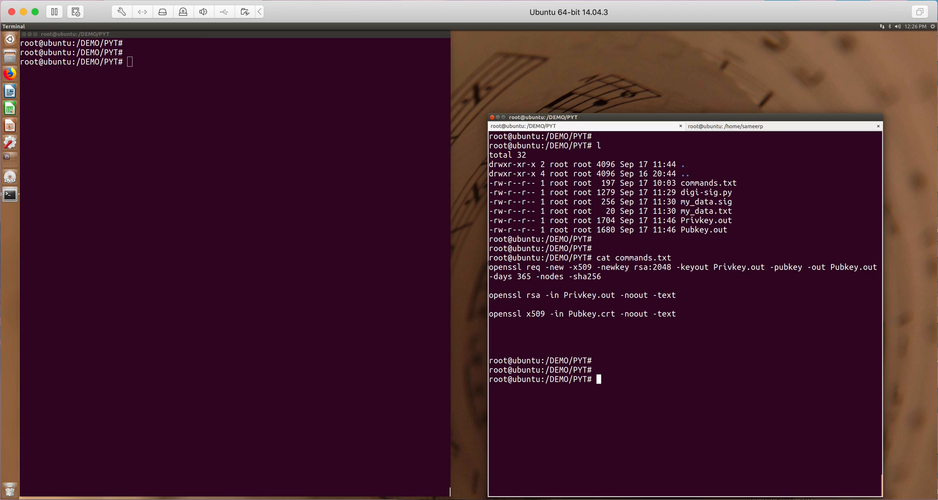
pyautogui.moveTo(490, 267); pyautogui.dragTo(601, 277)
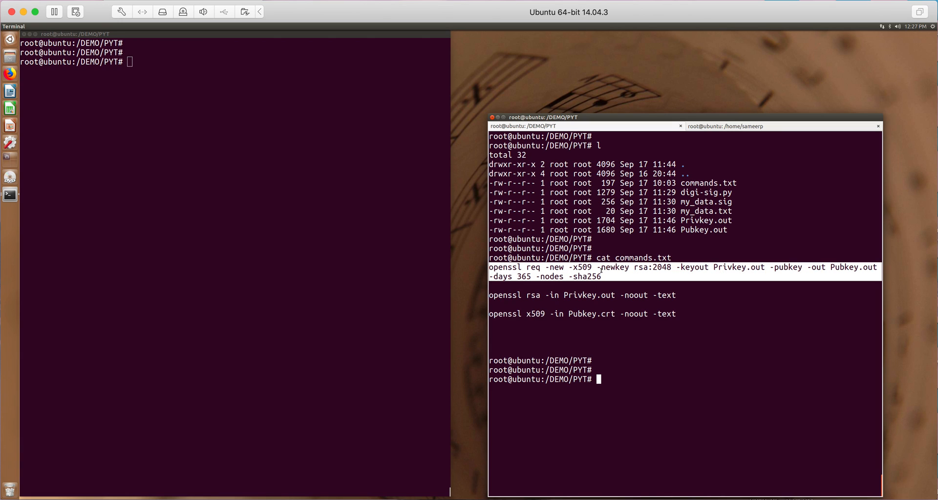
# Generate a fresh 2048-bit RSA key pair as Privkey.out and Pubkey.out
pyautogui.press('Return')
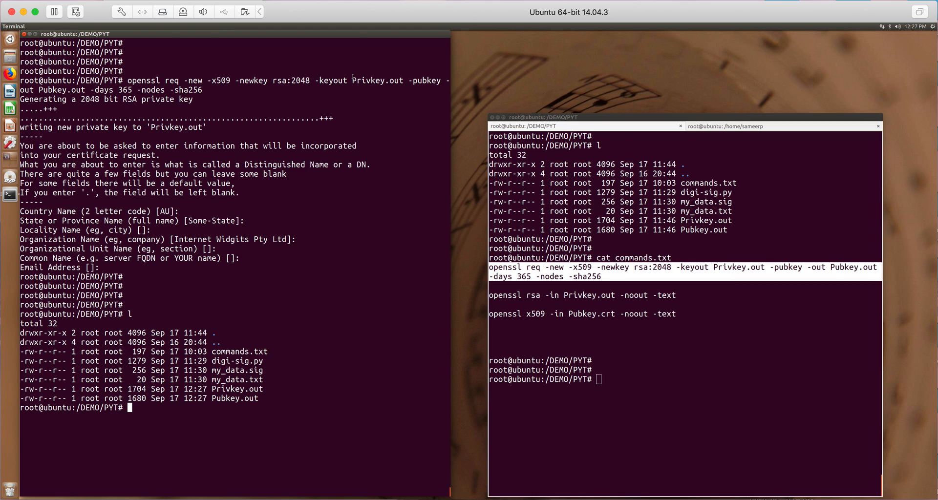
pyautogui.doubleClick(377, 80)
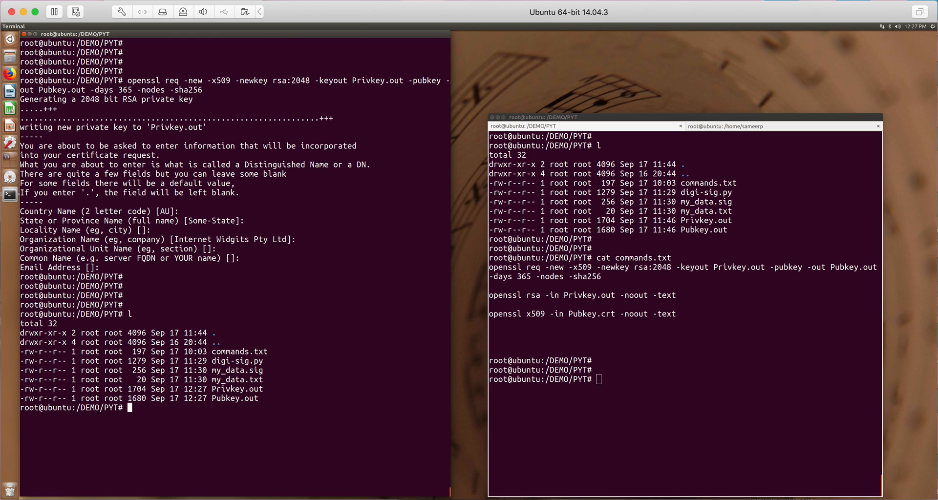
pyautogui.write('cat P')
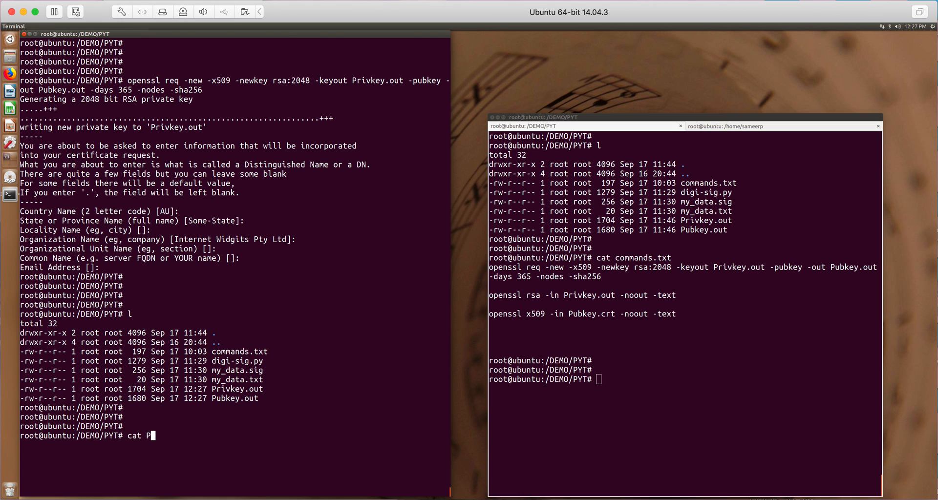
# Print Privkey.out and Pubkey.out to show the private key, public key and certificate
pyautogui.press('Return')
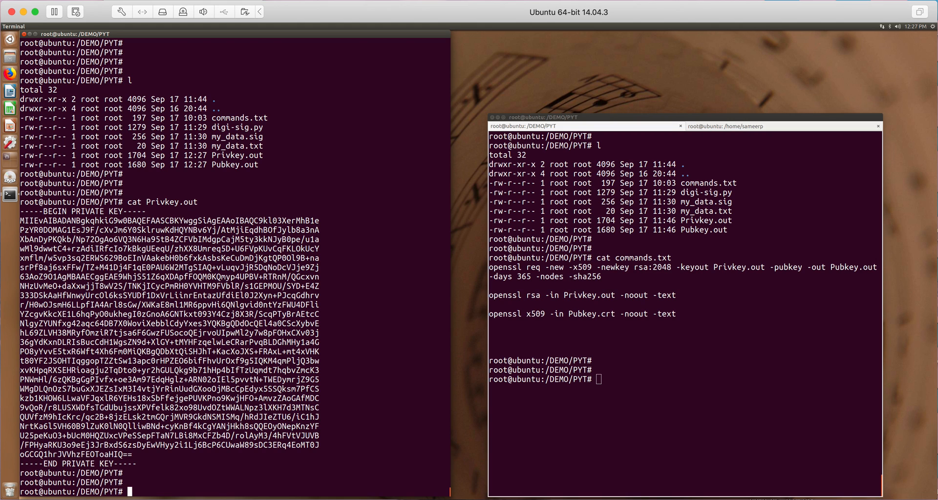
pyautogui.write('cat Pubkey.out')
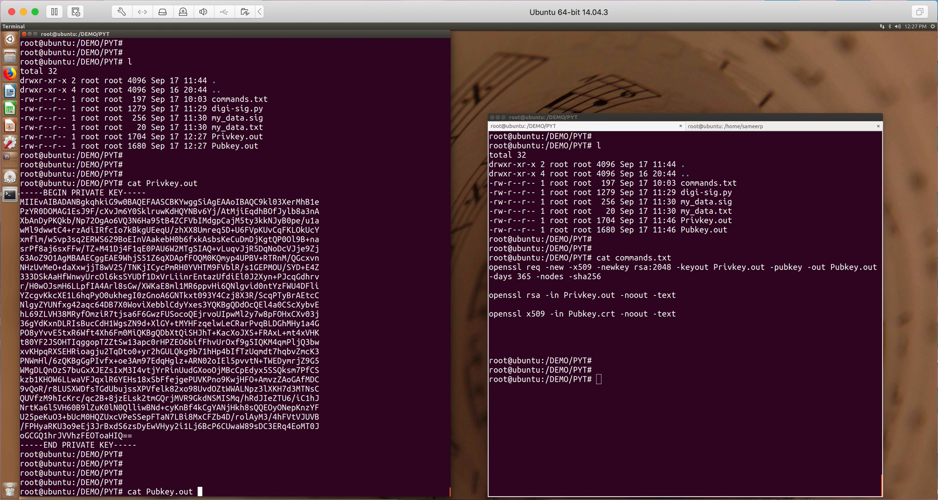
pyautogui.press('Return')
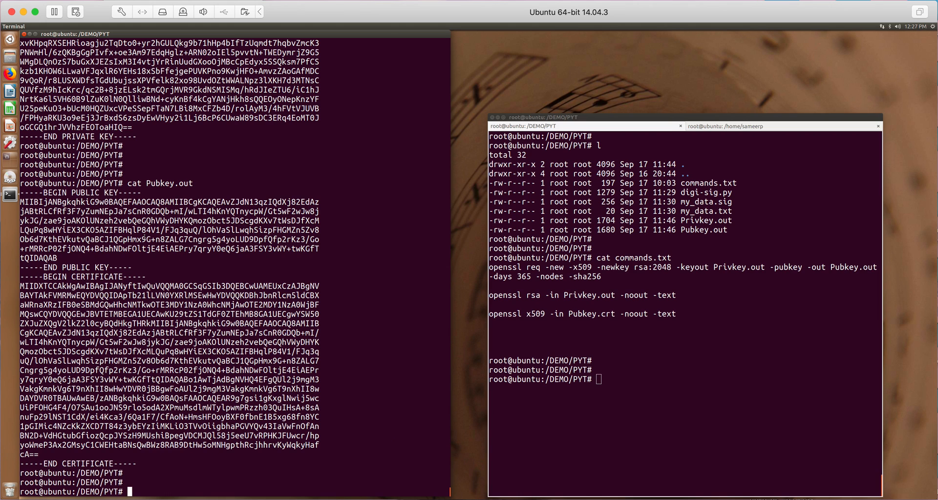
pyautogui.write('vim P')
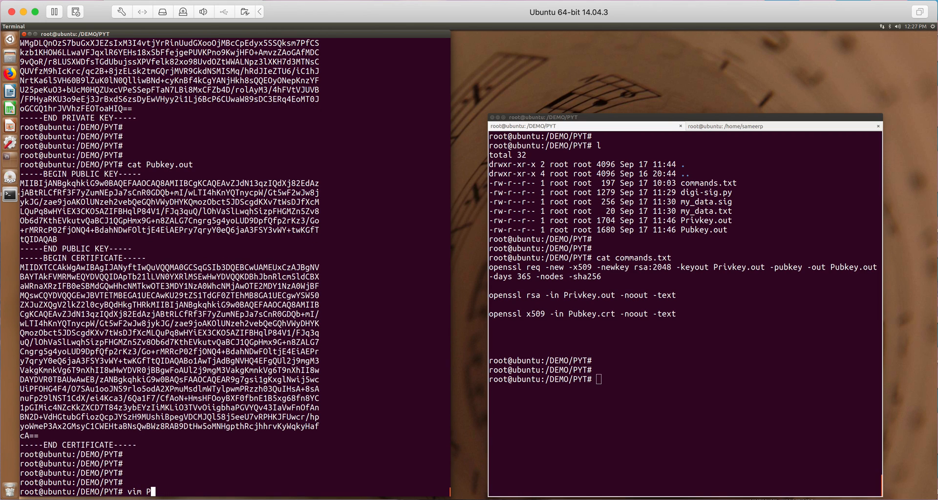
# Strip the certificate from Pubkey.out in Vim, leaving the public key, and save with :wq
pyautogui.press('Return')
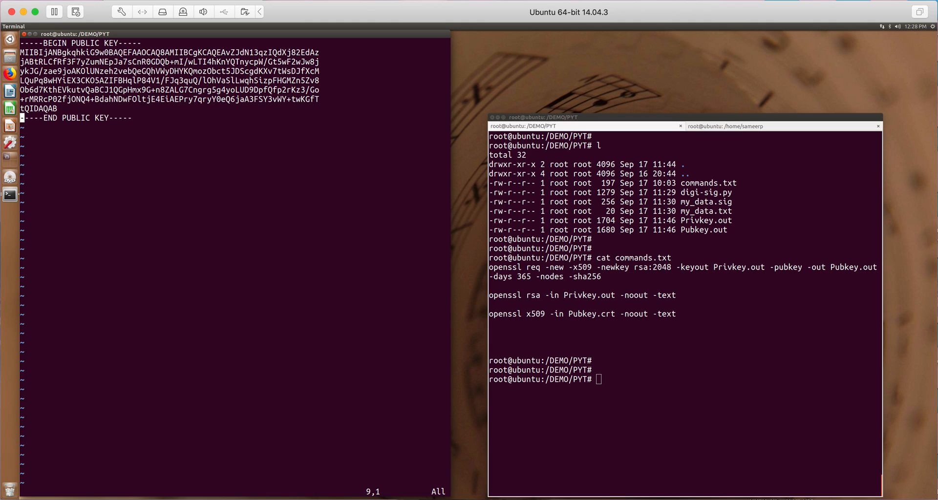
pyautogui.write(':wq')
pyautogui.write('cat P')
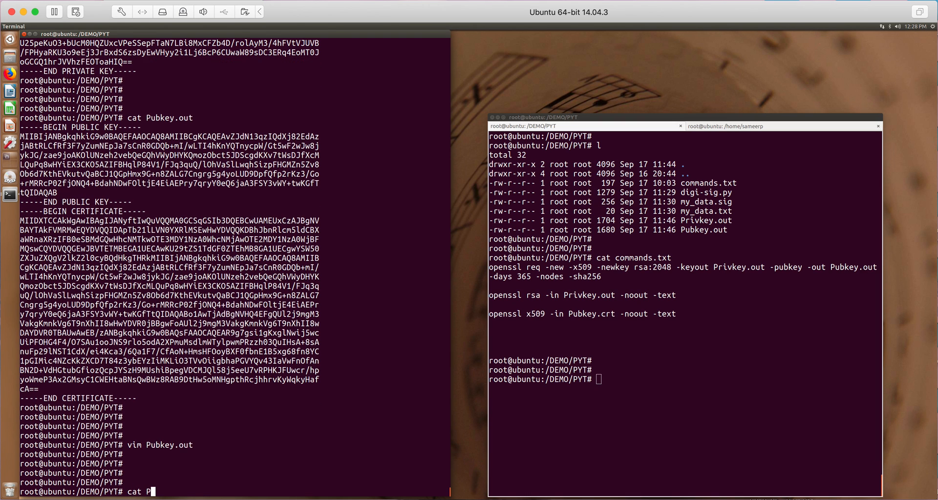
# Reprint Pubkey.out and Privkey.out and show my_data.txt reading 'Hello World...!!'
pyautogui.press('Return')
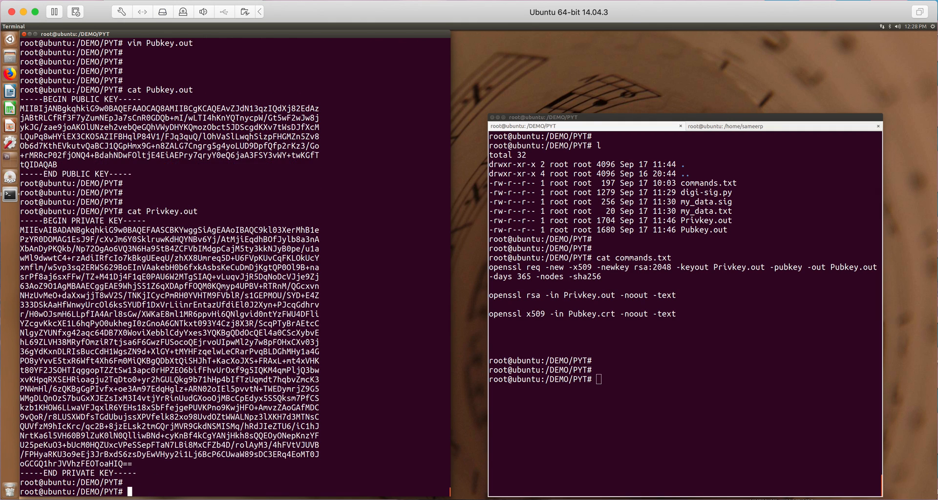
pyautogui.write('cat Privkey.out -pubkey -out Pubkey.out -days 365 -nodes -sha256')
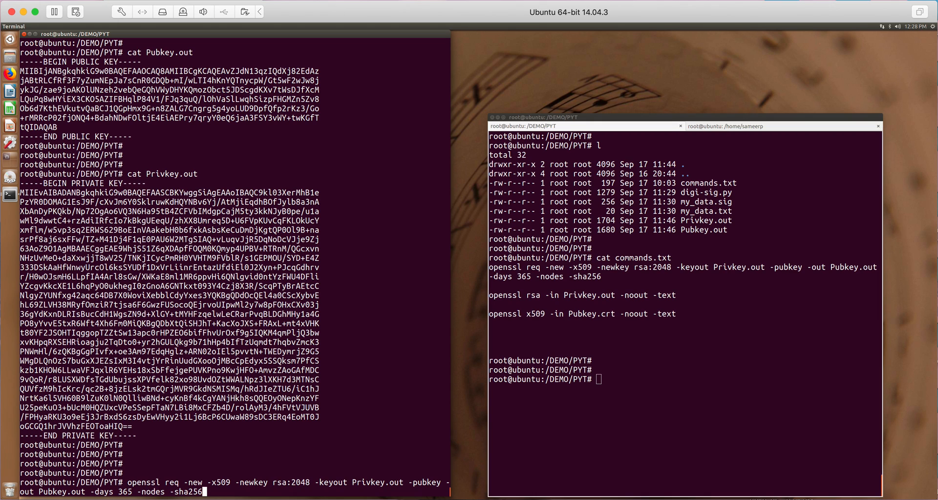
pyautogui.press('Return')
pyautogui.write('cat my_data.')
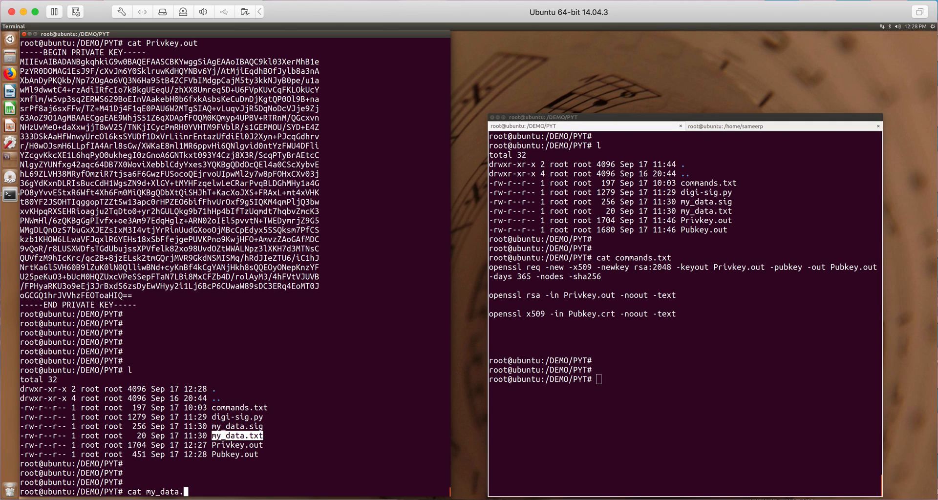
pyautogui.press('Return')
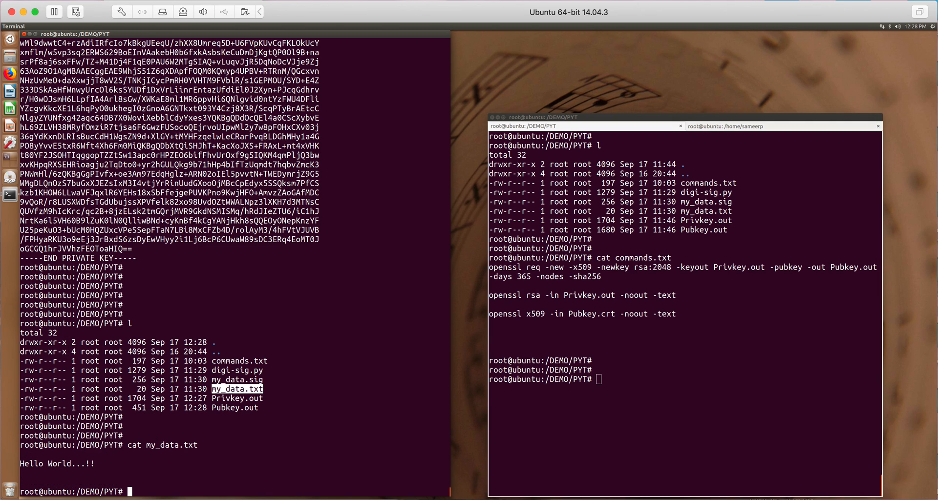
# Delete the old my_data.sig signature file
pyautogui.write('rm')
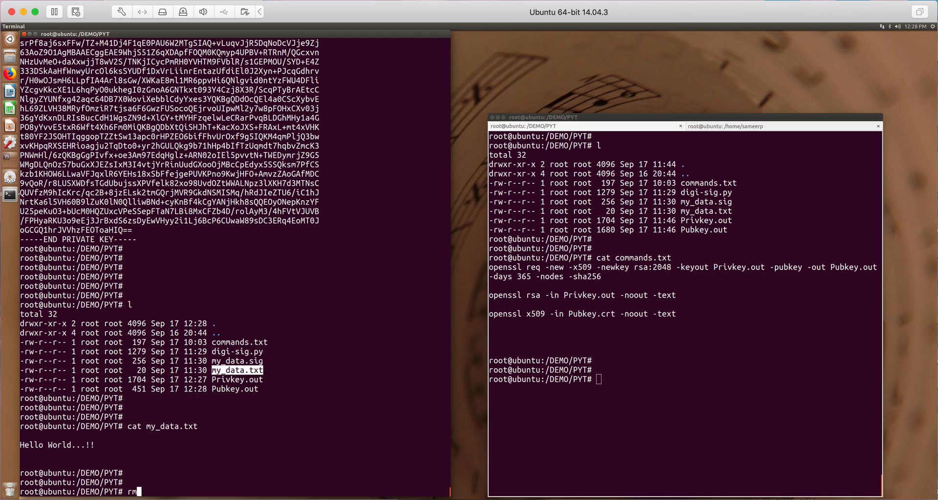
pyautogui.write('my')
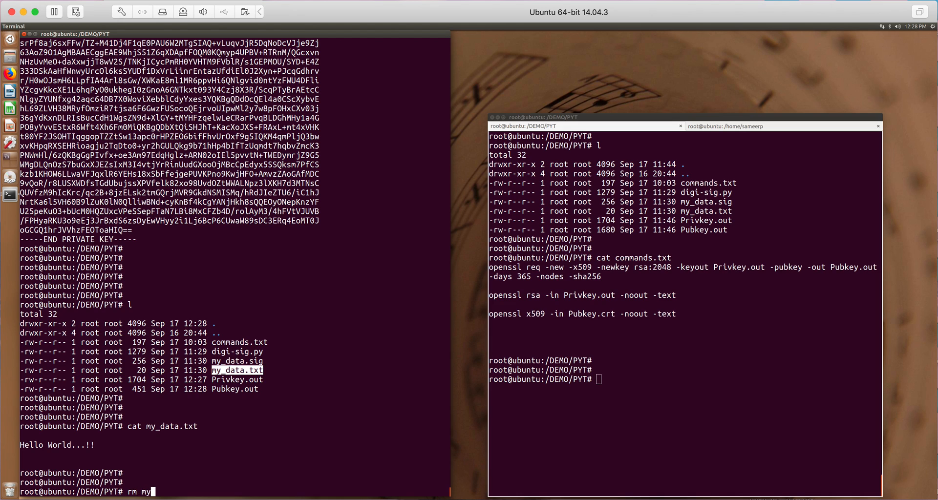
pyautogui.write('data.sig')
pyautogui.write('l')
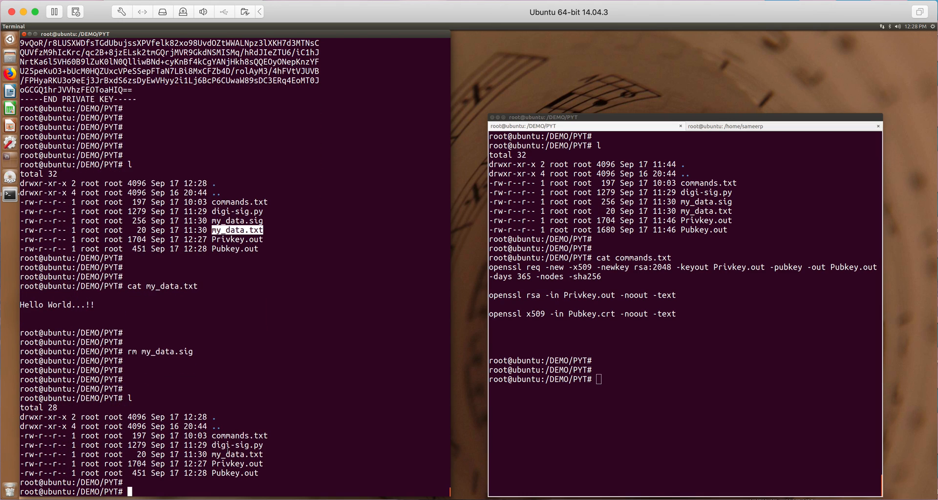
pyautogui.doubleClick(237, 463)
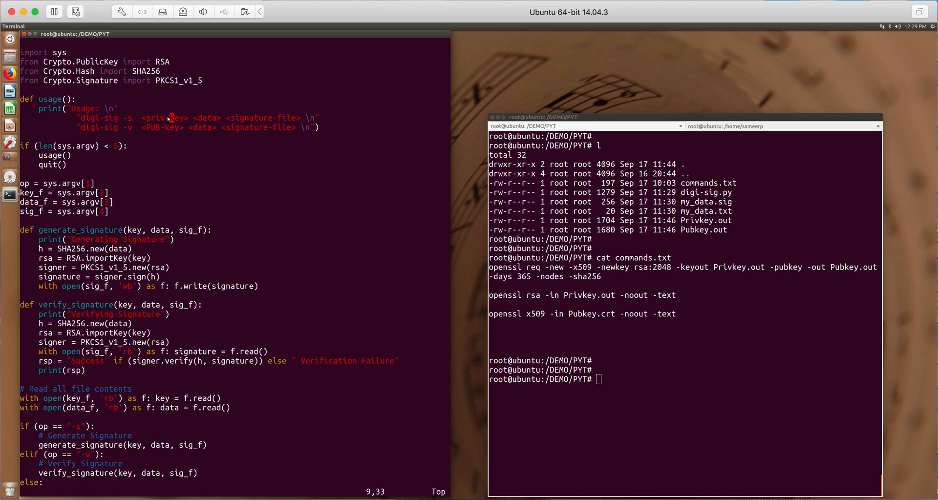
pyautogui.moveTo(203, 118)
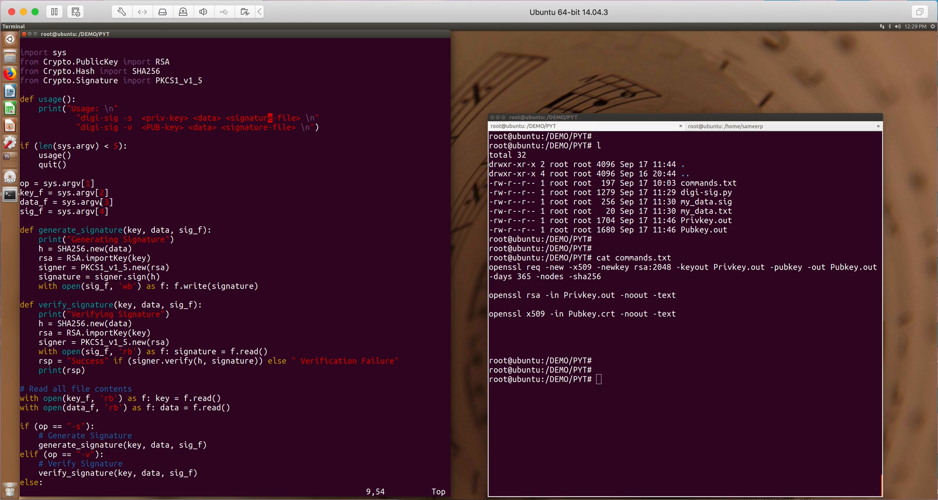
pyautogui.scroll(-3)
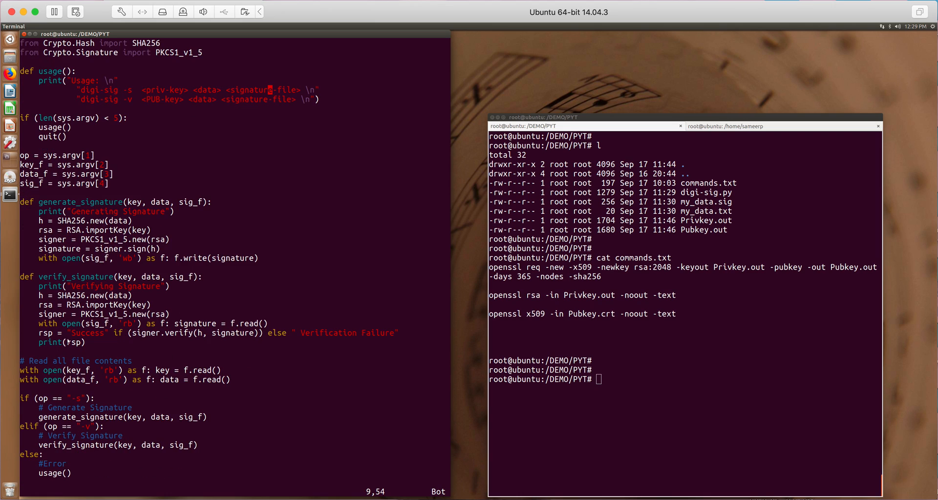
pyautogui.moveTo(91, 285)
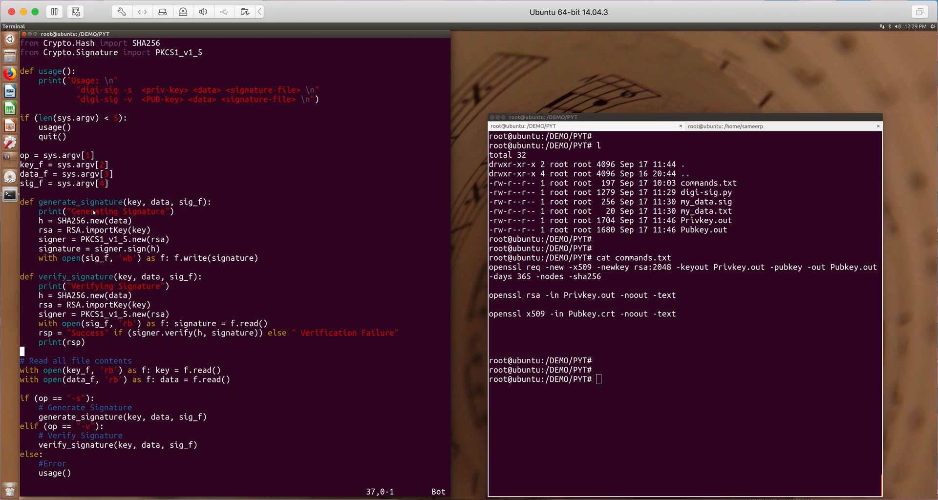
pyautogui.doubleClick(79, 202)
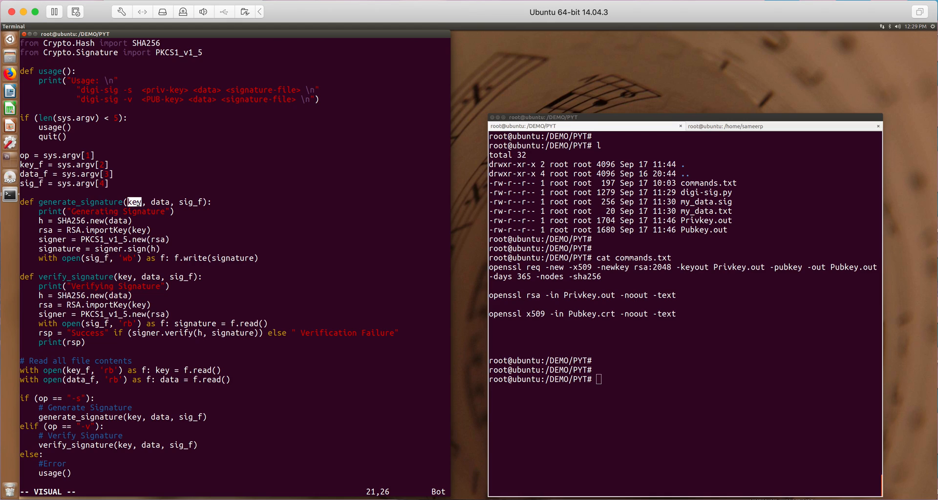
pyautogui.moveTo(153, 374)
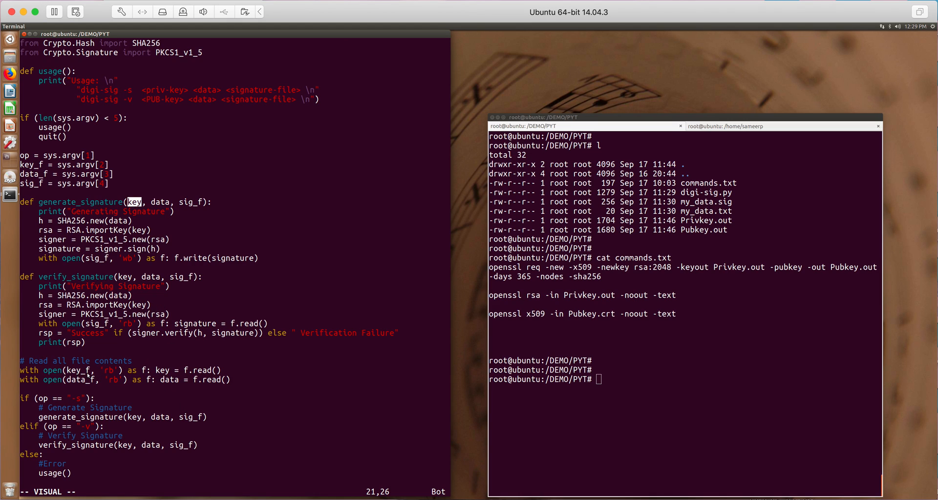
pyautogui.press('V')
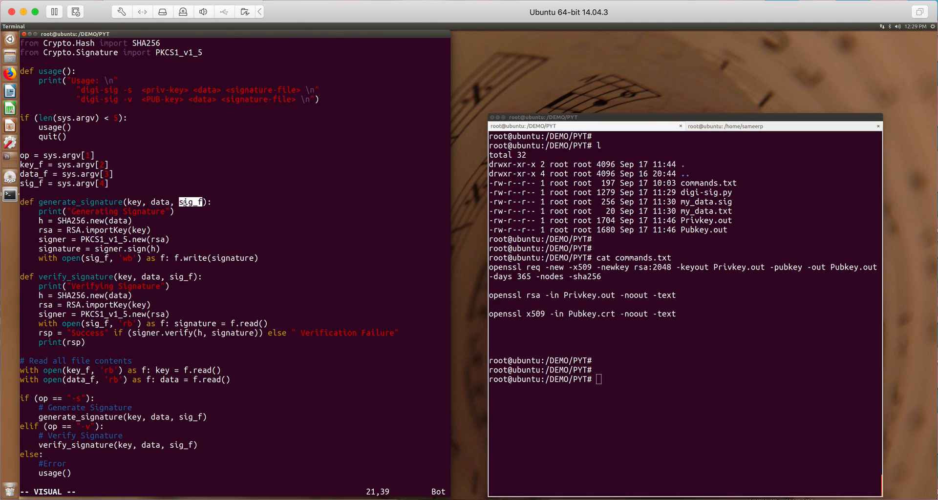
pyautogui.moveTo(176, 220)
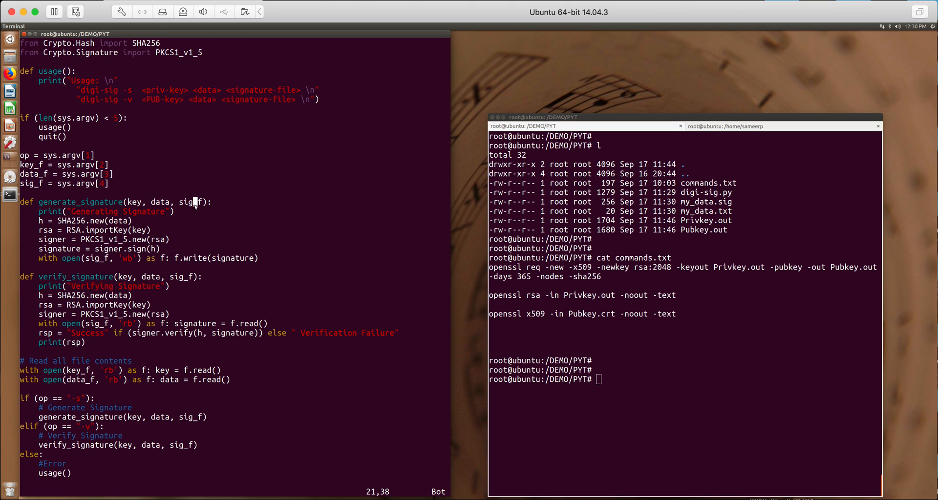
pyautogui.press('v')
pyautogui.write('l')
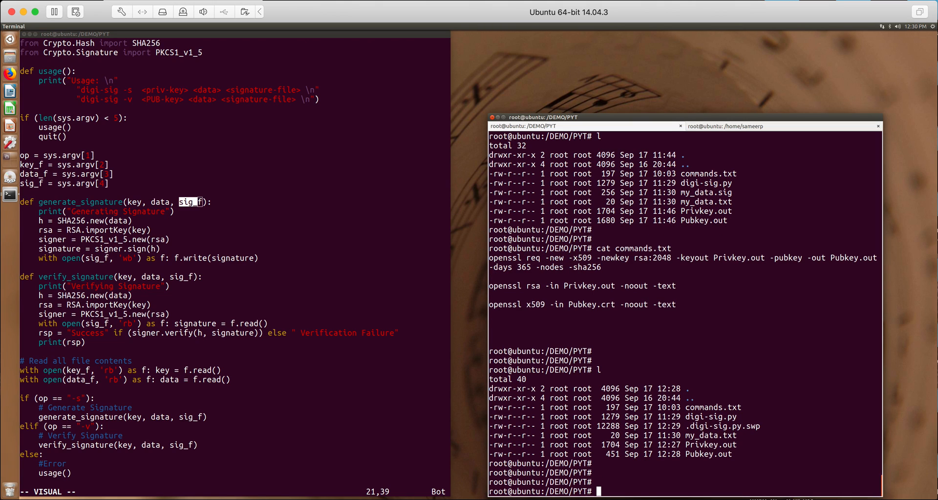
pyautogui.moveTo(749, 272)
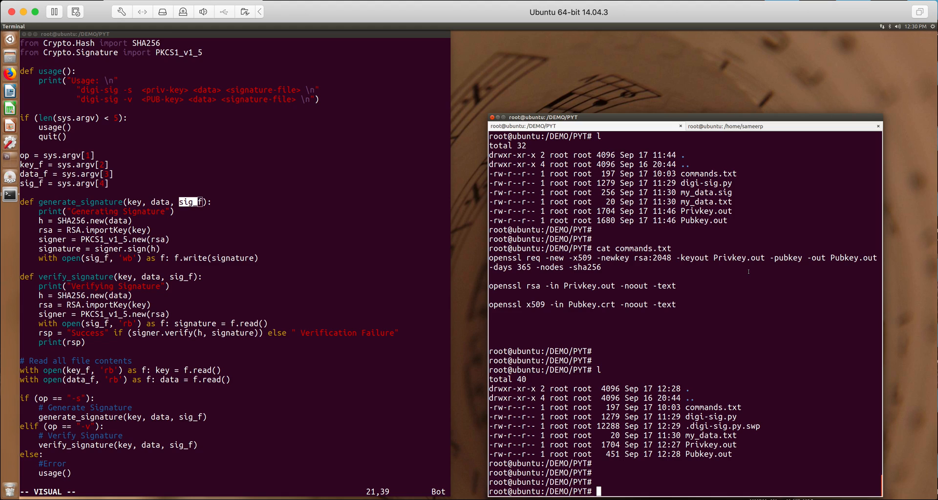
# Run digi-sig.py -s with Privkey.out on my_data.txt, writing the signature to my_data.sig
pyautogui.write('python')
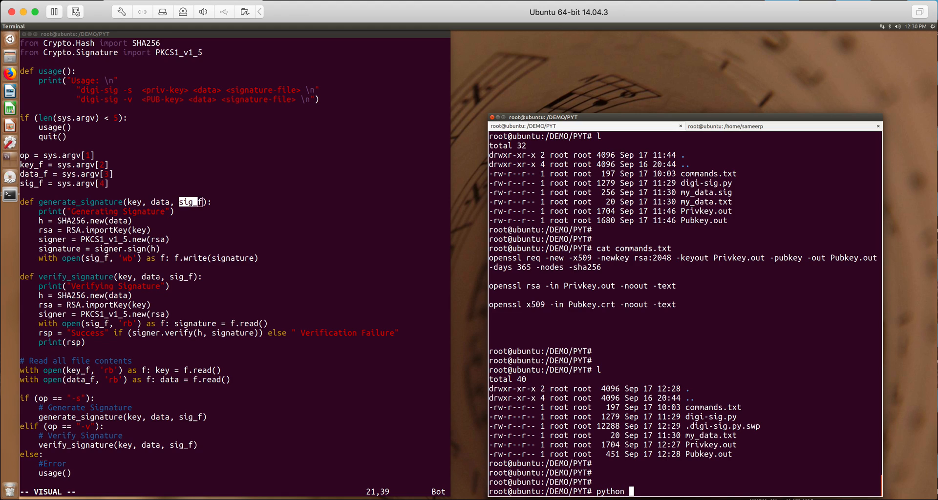
pyautogui.write('digi-sig.py -s')
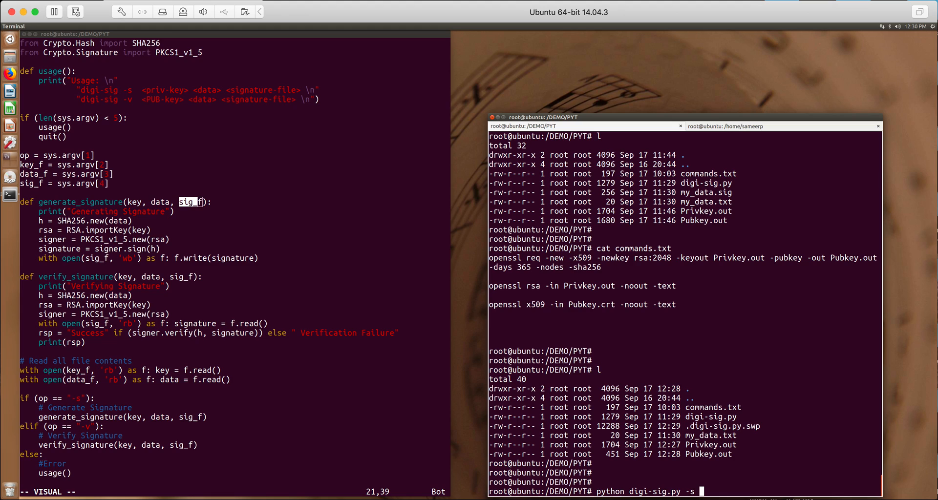
pyautogui.write('Privkey.out')
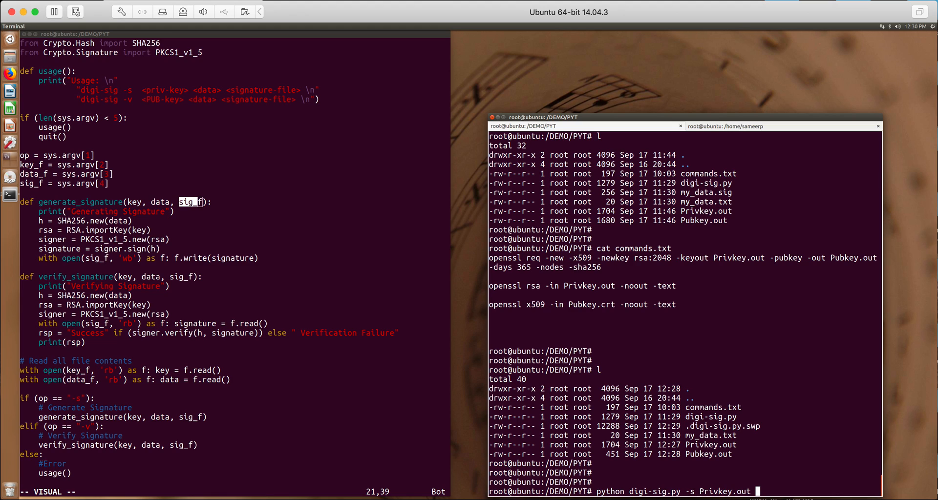
pyautogui.write('my')
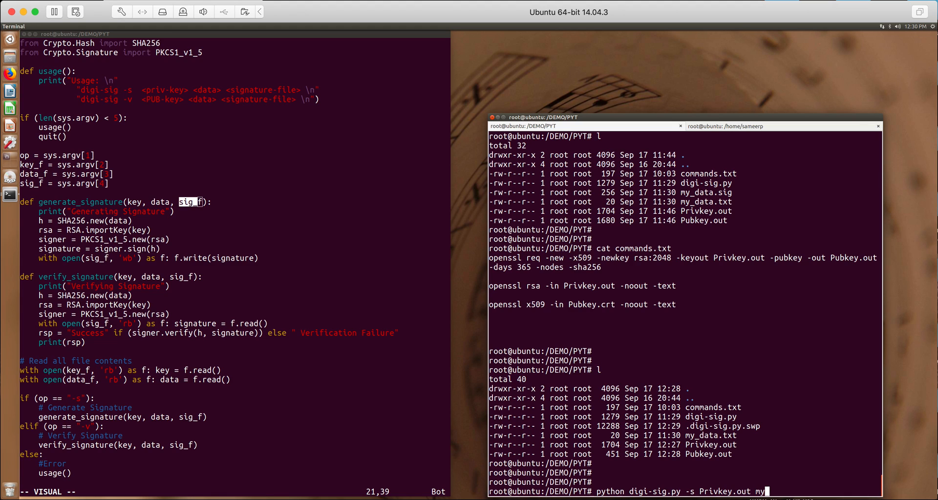
pyautogui.write('_data.txt')
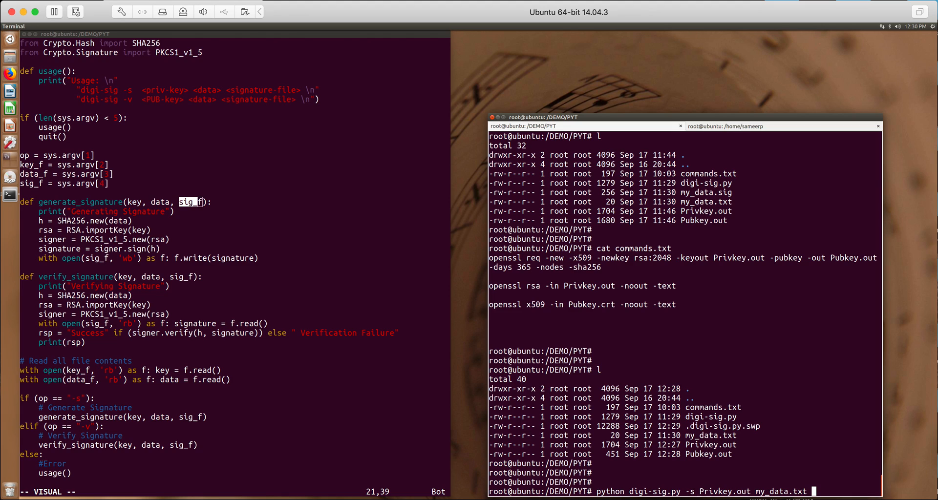
pyautogui.write('my_data.t')
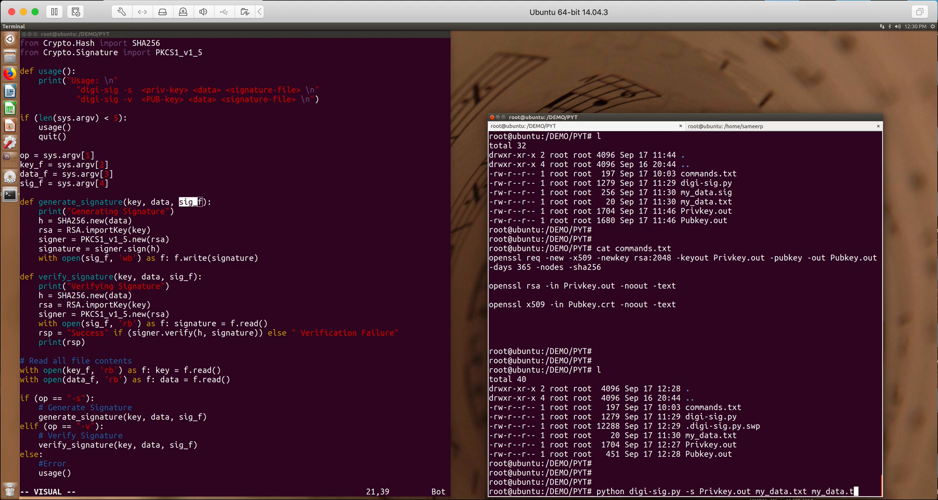
pyautogui.press('BackSpace')
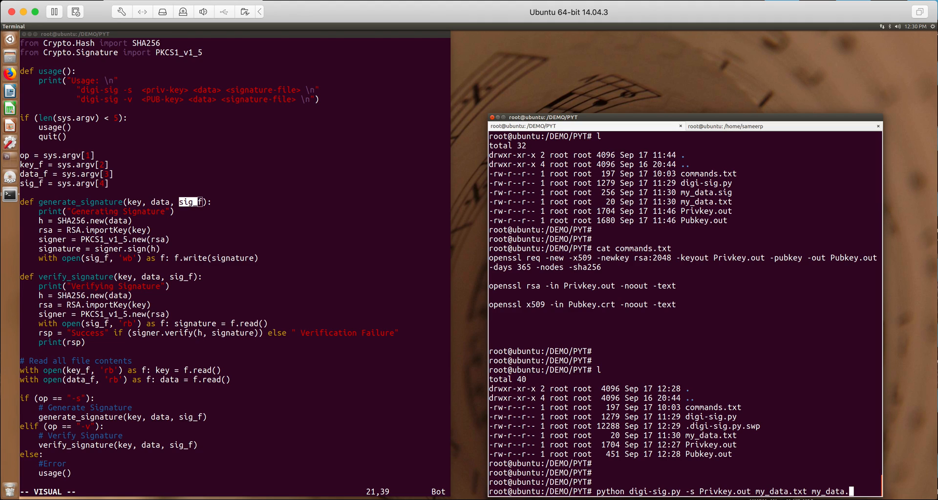
pyautogui.write('sig')
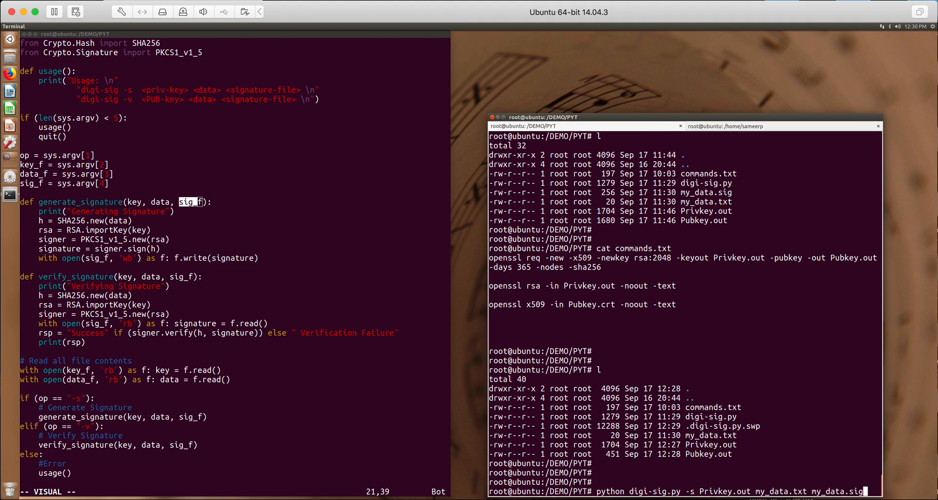
pyautogui.press('Return')
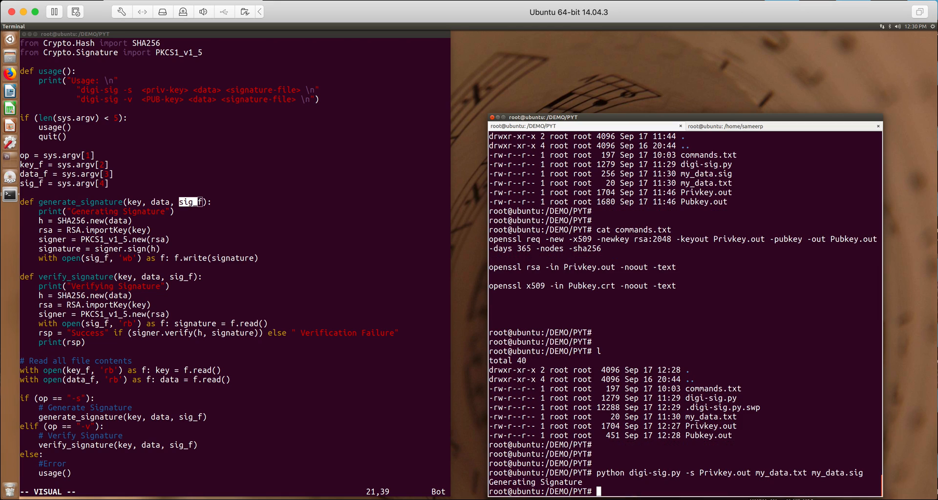
pyautogui.scroll(-3)
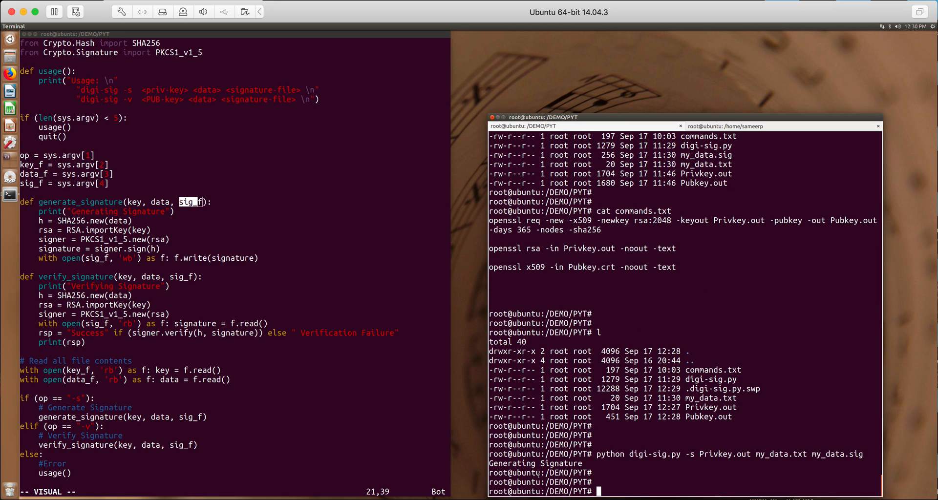
pyautogui.moveTo(278, 271)
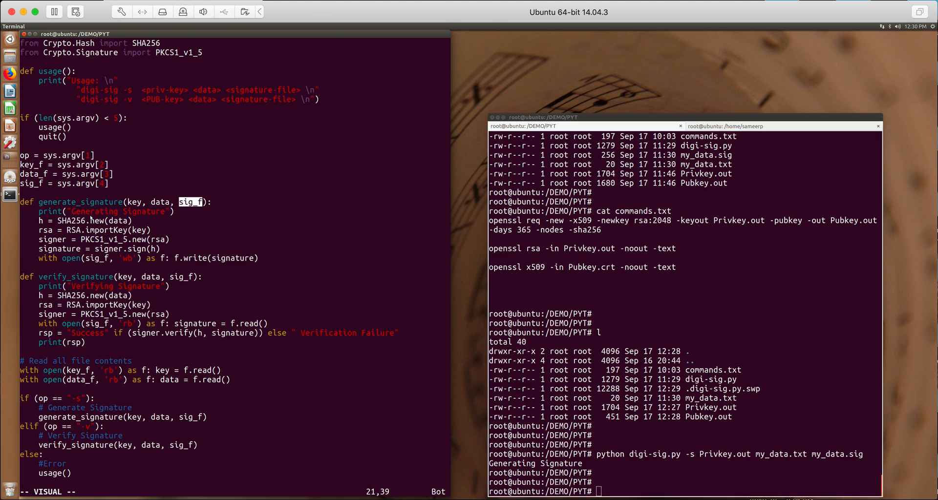
pyautogui.moveTo(143, 216)
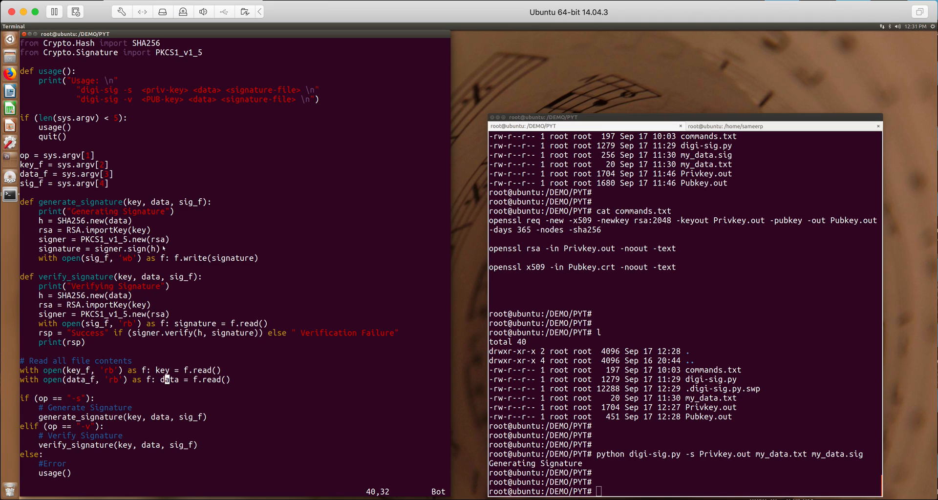
pyautogui.click(120, 220)
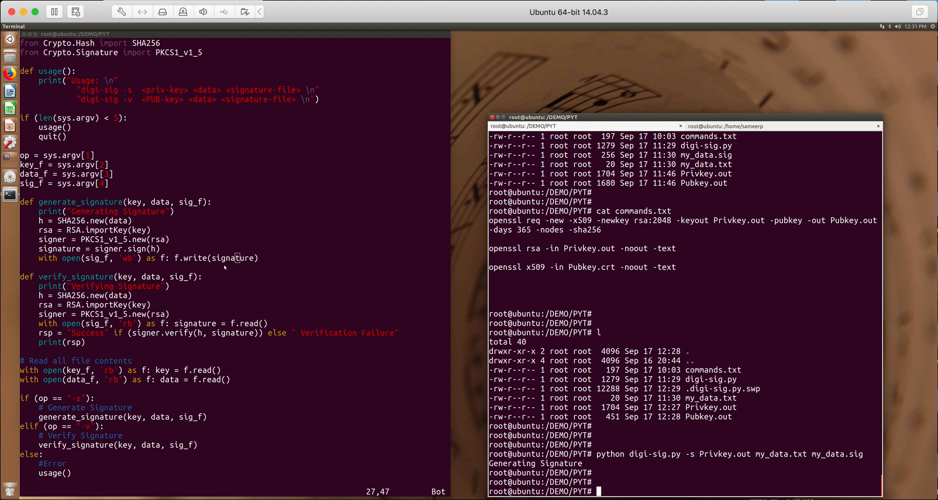
pyautogui.moveTo(201, 224)
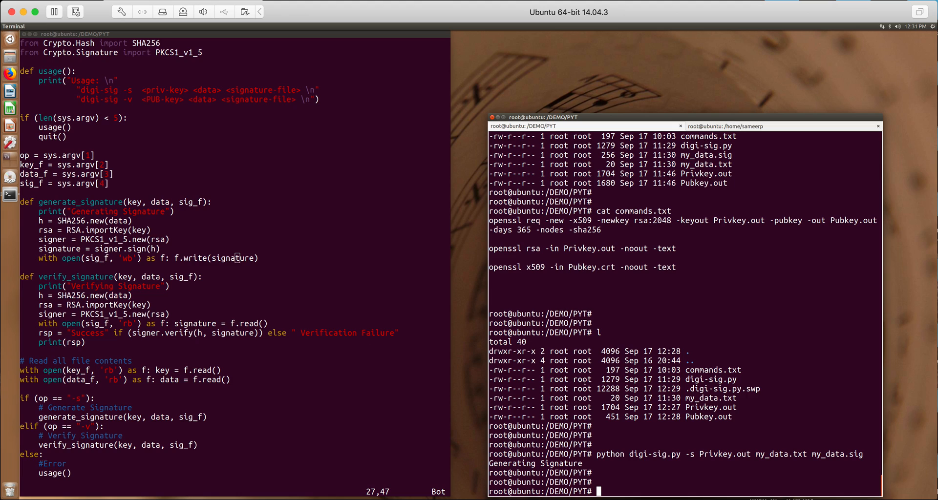
# Identify my_data.sig as binary data, print its contents, and see it listed at 256 bytes
pyautogui.doubleClick(837, 455)
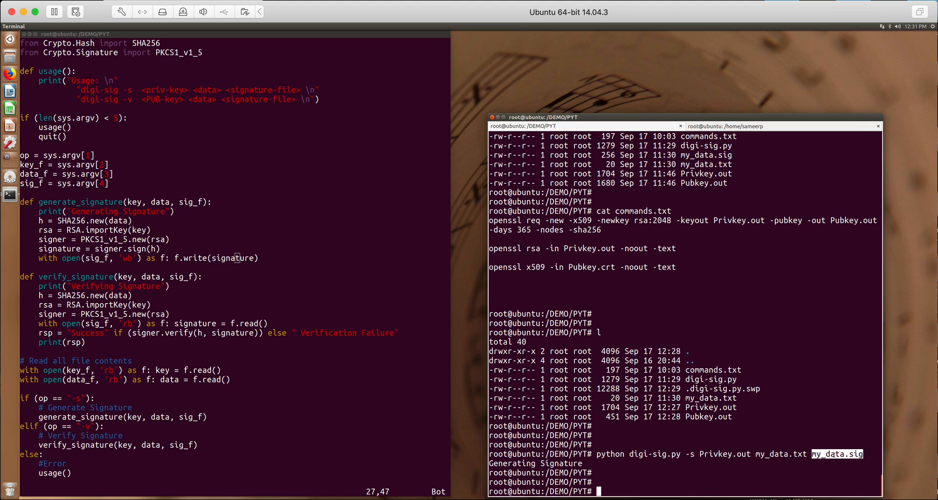
pyautogui.moveTo(822, 375)
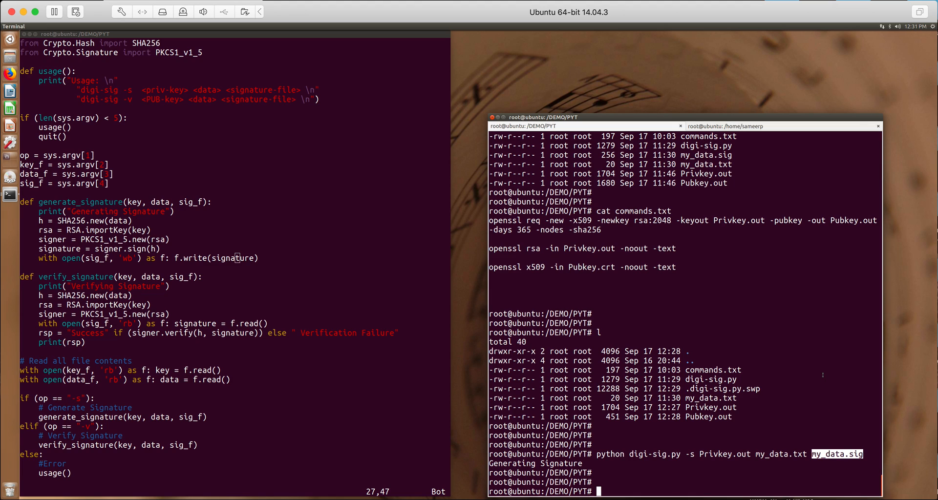
pyautogui.write('file my_data.sig')
pyautogui.write('c')
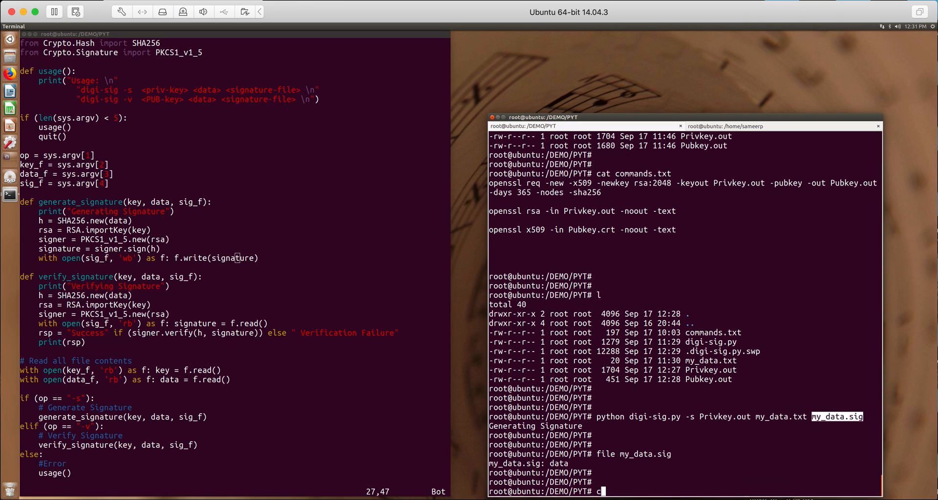
pyautogui.write('at my_data.sig')
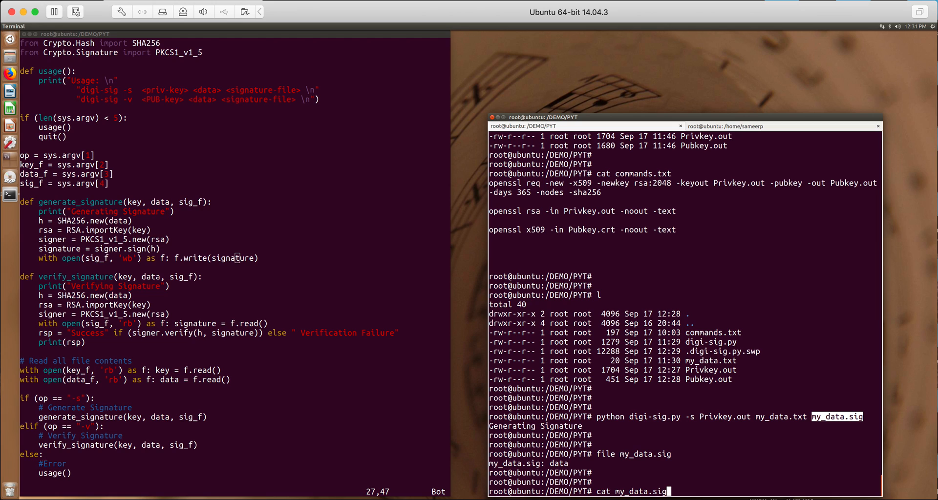
pyautogui.press('Return')
pyautogui.write('l')
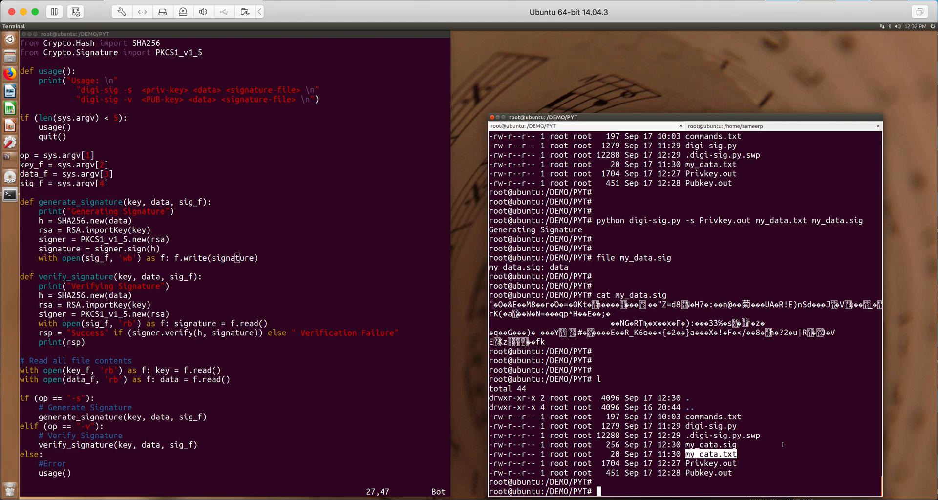
pyautogui.scroll(-3)
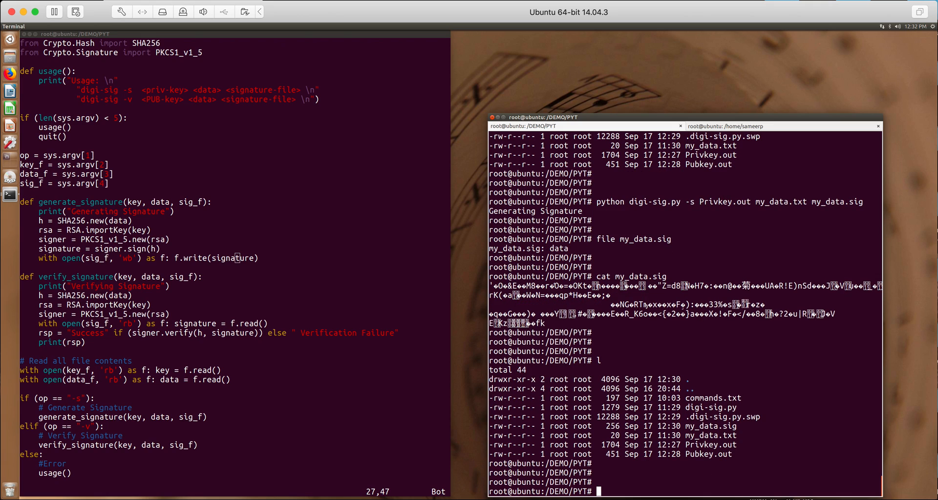
# Run digi-sig.py -v with Pubkey.out on my_data.txt and my_data.sig, printing Success
pyautogui.write('python digi-sig.py -s Privkey.out my_data.txt my_data.sig')
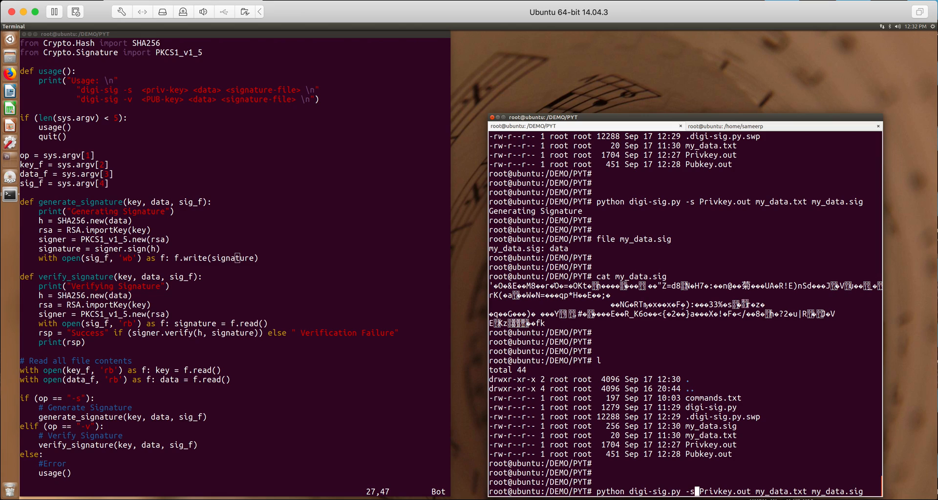
pyautogui.write('-v')
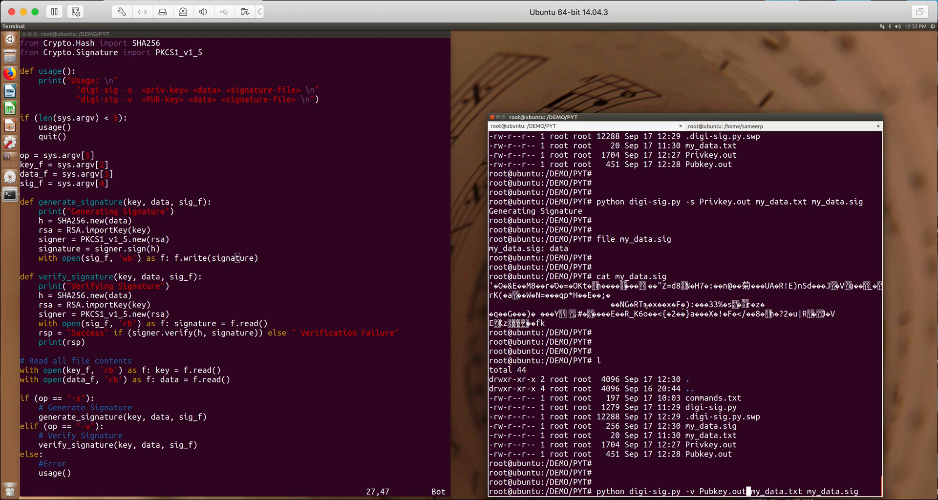
pyautogui.moveTo(831, 492)
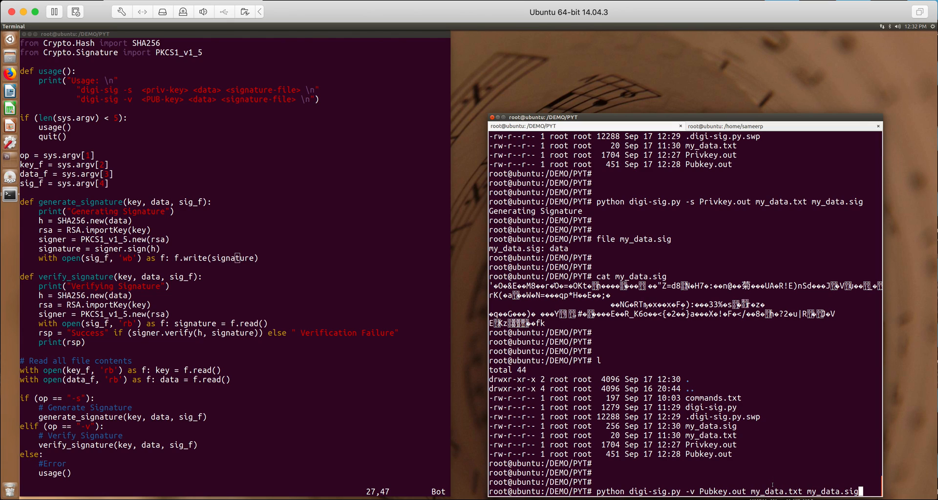
pyautogui.doubleClick(775, 491)
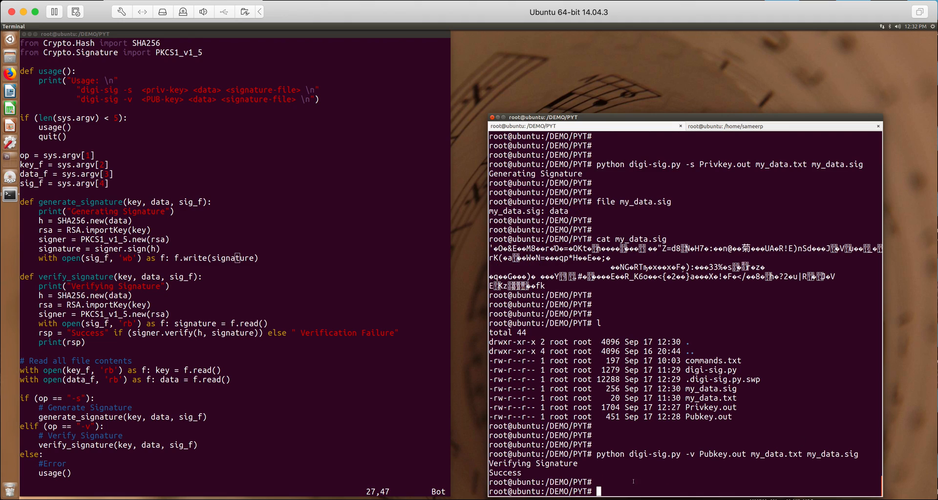
pyautogui.doubleClick(504, 473)
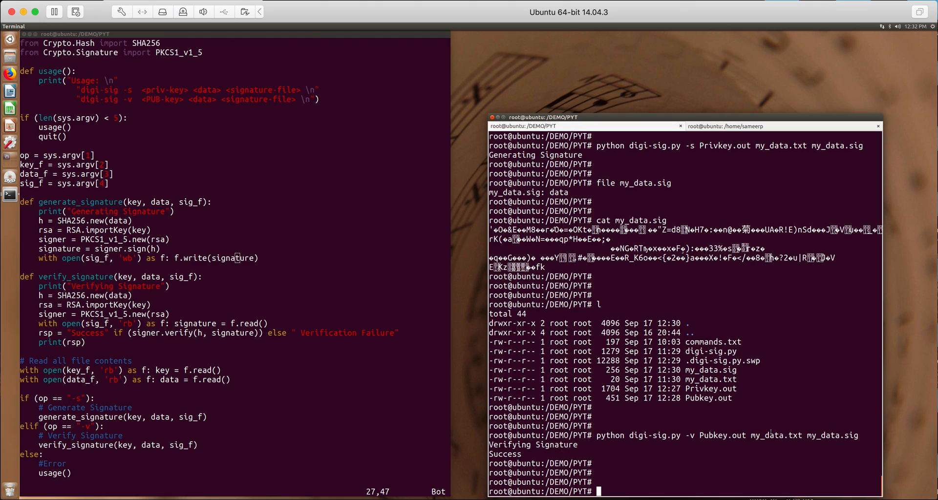
pyautogui.doubleClick(775, 436)
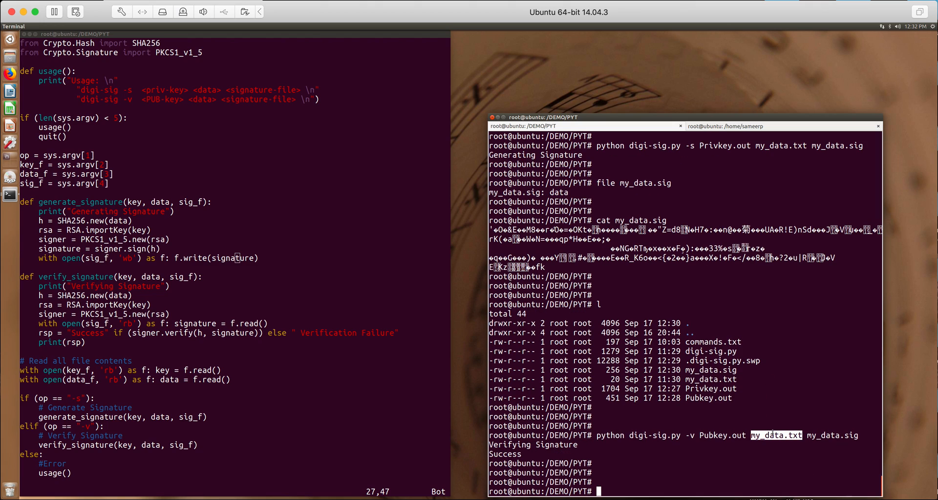
# Open my_data.txt in Vim and insert the text 'Hello' on a new line
pyautogui.write('vim my_data.txt')
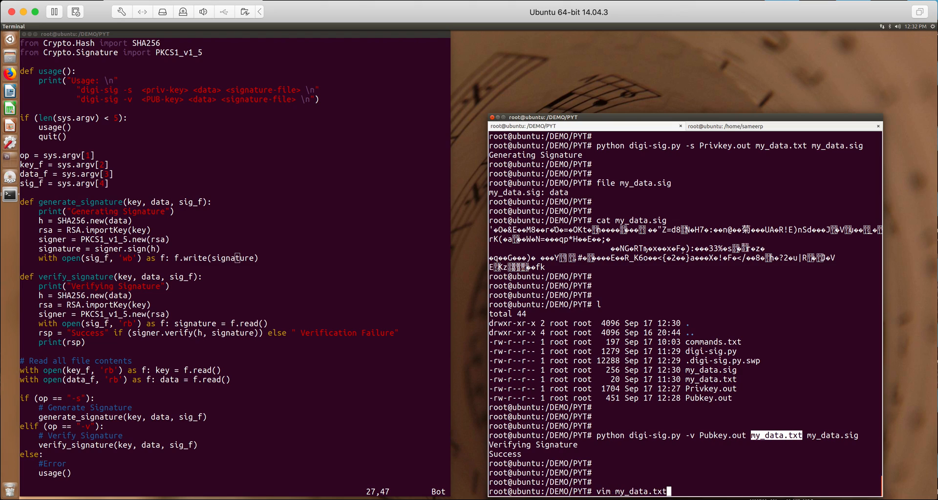
pyautogui.press('Return')
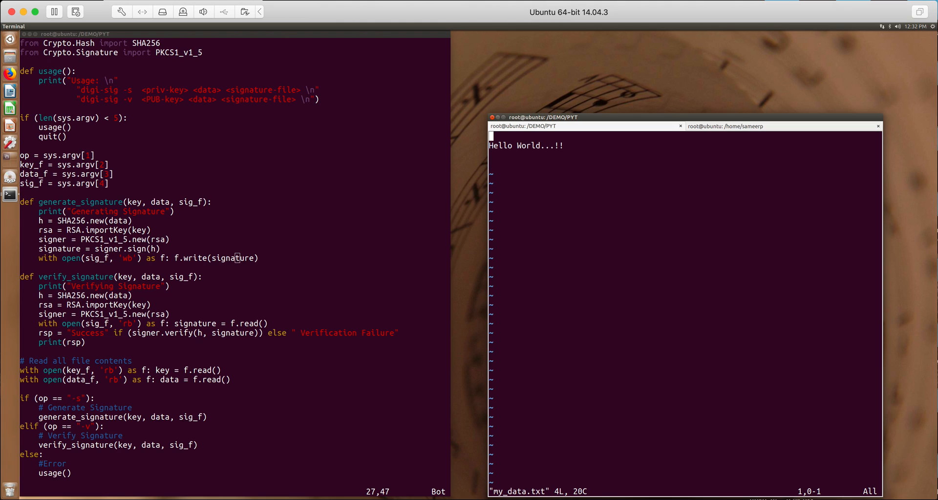
pyautogui.press('i')
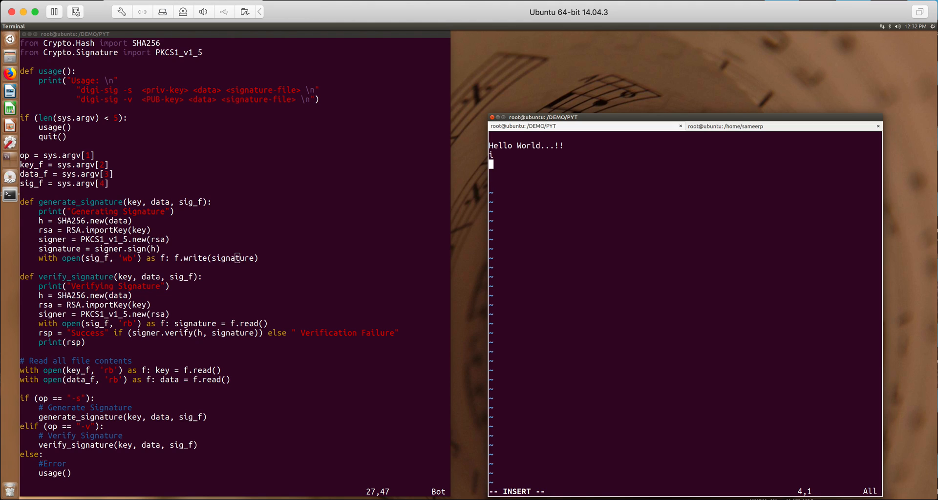
pyautogui.write('Hello')
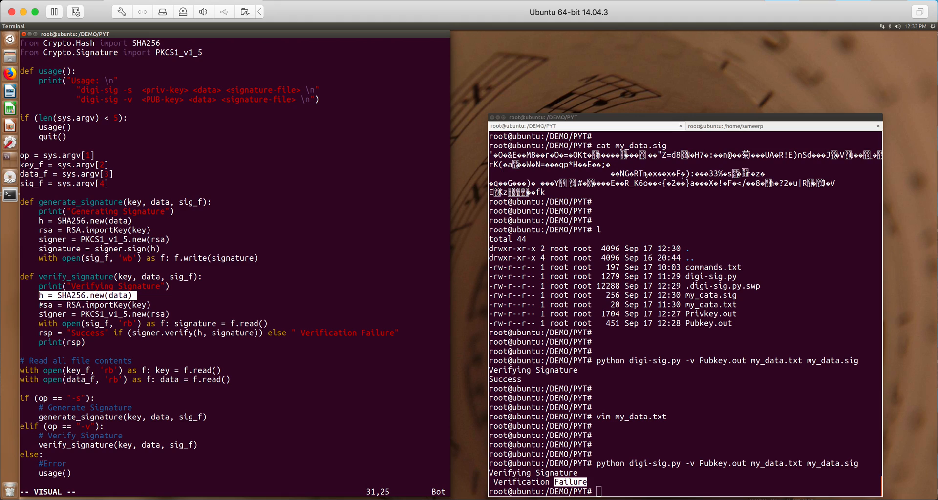
# Move off the SHA256 hashing line in digi-sig.py's verify_signature function
pyautogui.press('Down')
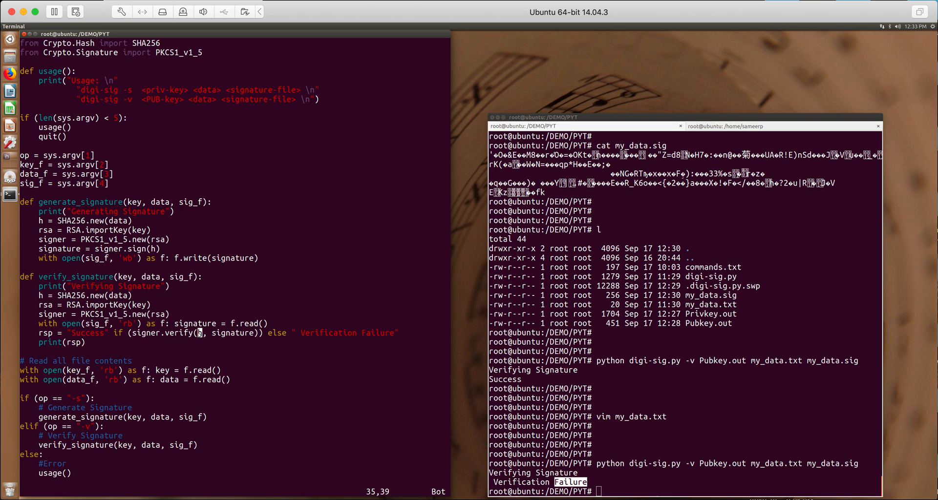
pyautogui.moveTo(238, 333)
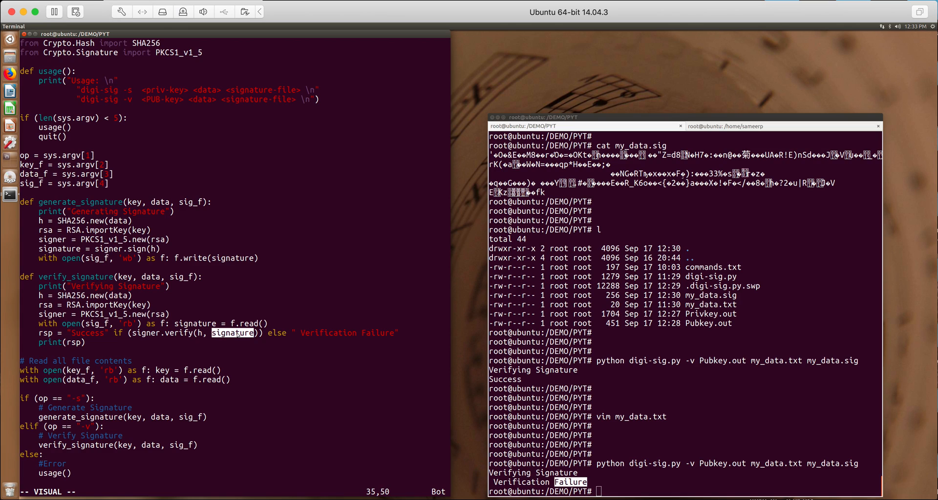
pyautogui.moveTo(716, 439)
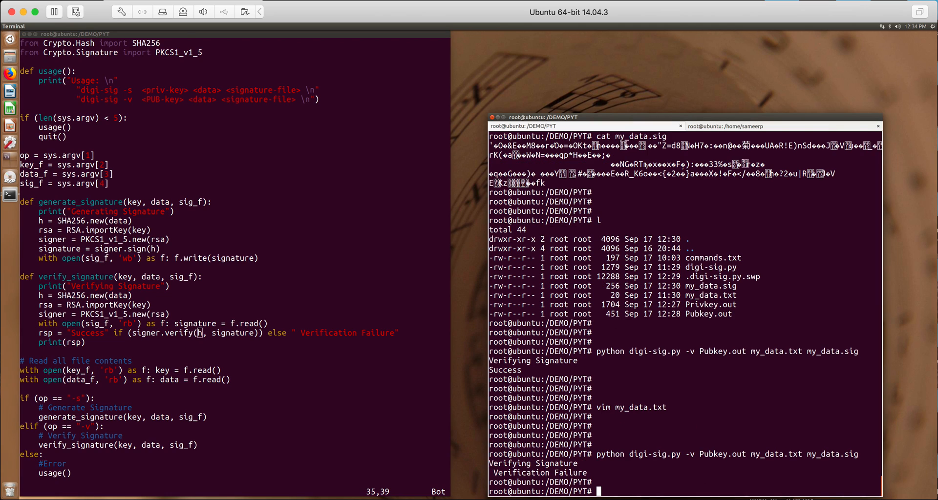
# Re-sign the edited my_data.txt with Privkey.out into my_data.sig, then verify against Pubkey.out for Success
pyautogui.write('vim my_data.txt')
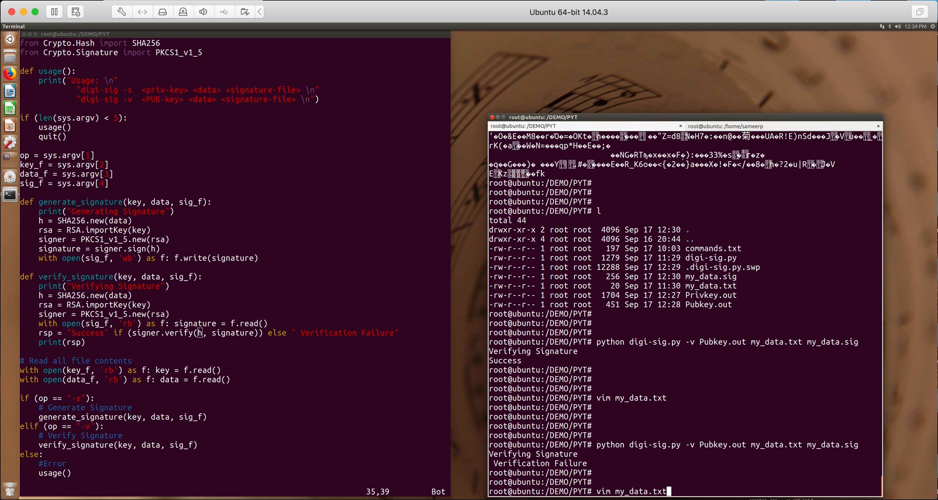
pyautogui.write('python digi-sig.py -v Pubkey.out my_data.txt my_data.sig')
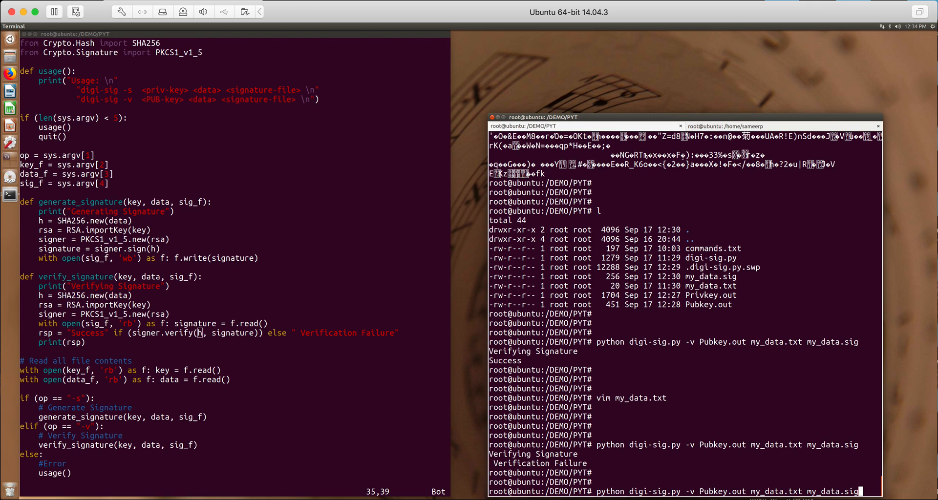
pyautogui.write('python digi-sig.py -s Privkey.out my_data.txt my_data.sig')
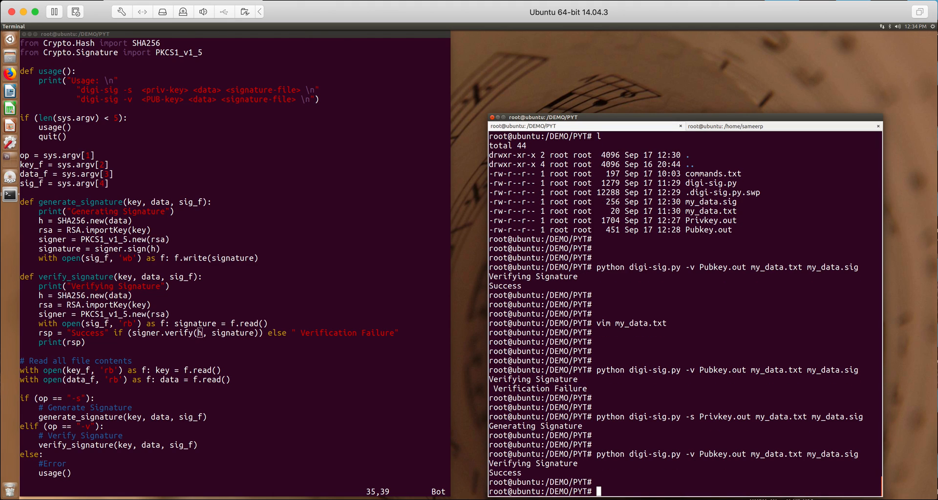
pyautogui.moveTo(259, 366)
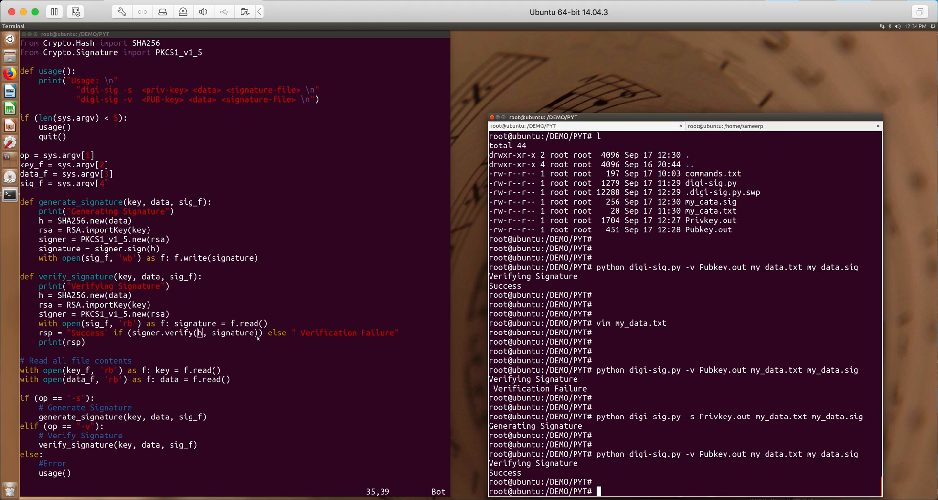
pyautogui.moveTo(445, 211)
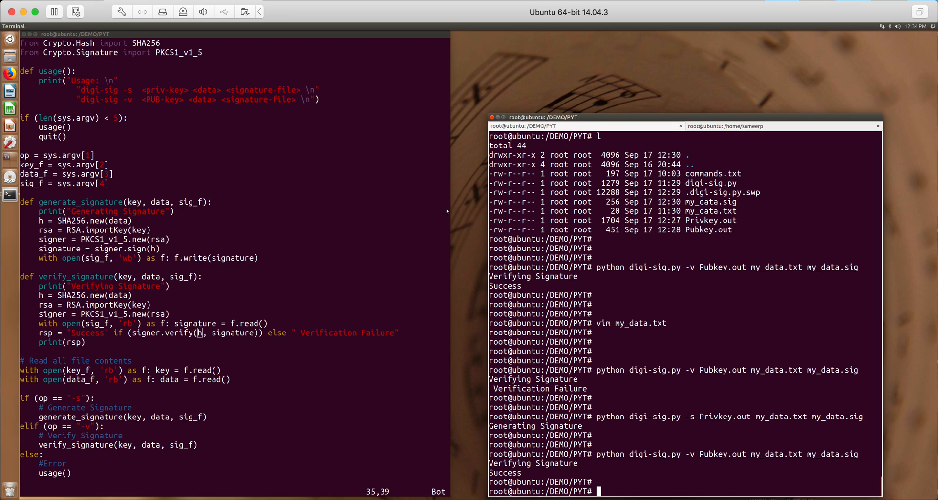